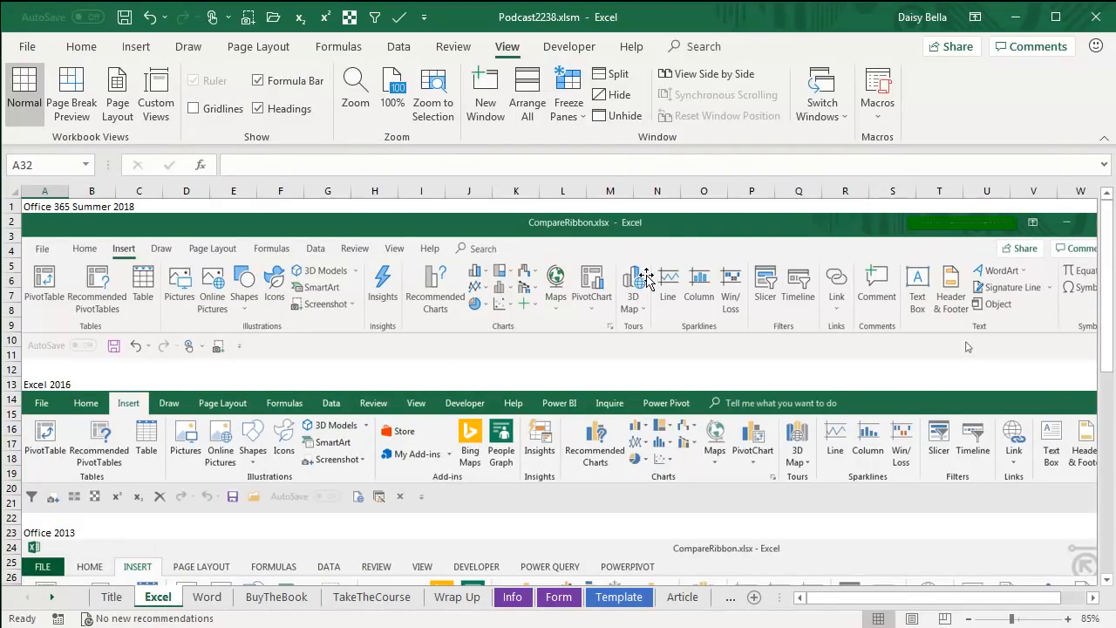
mouse_move(130, 149)
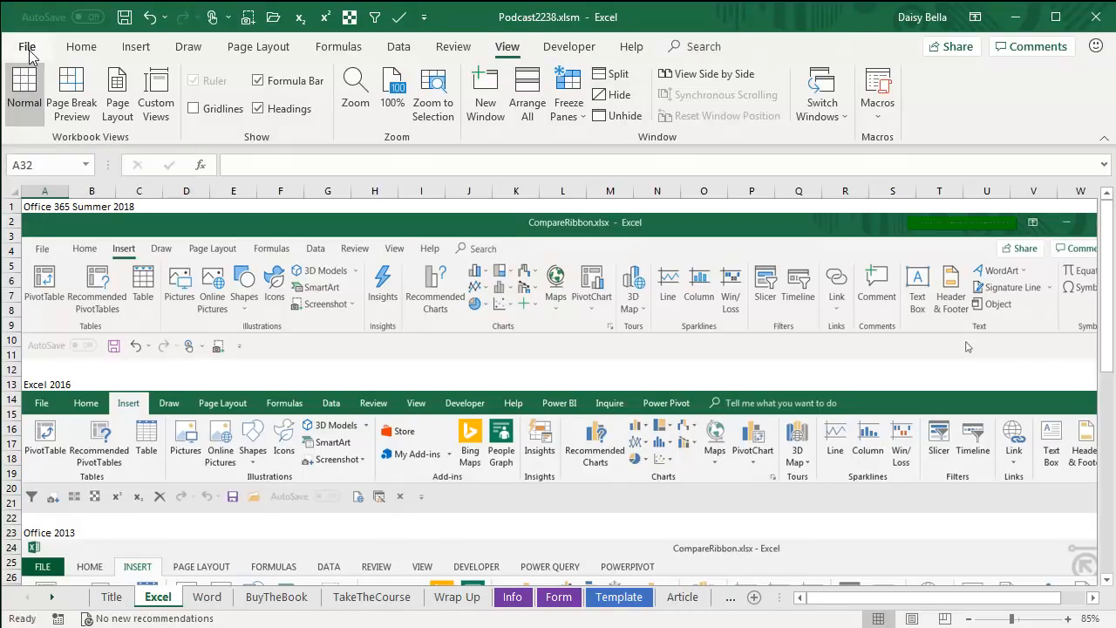
- Show the File backstage Home page with greeting, templates and recent workbooks
click(27, 47)
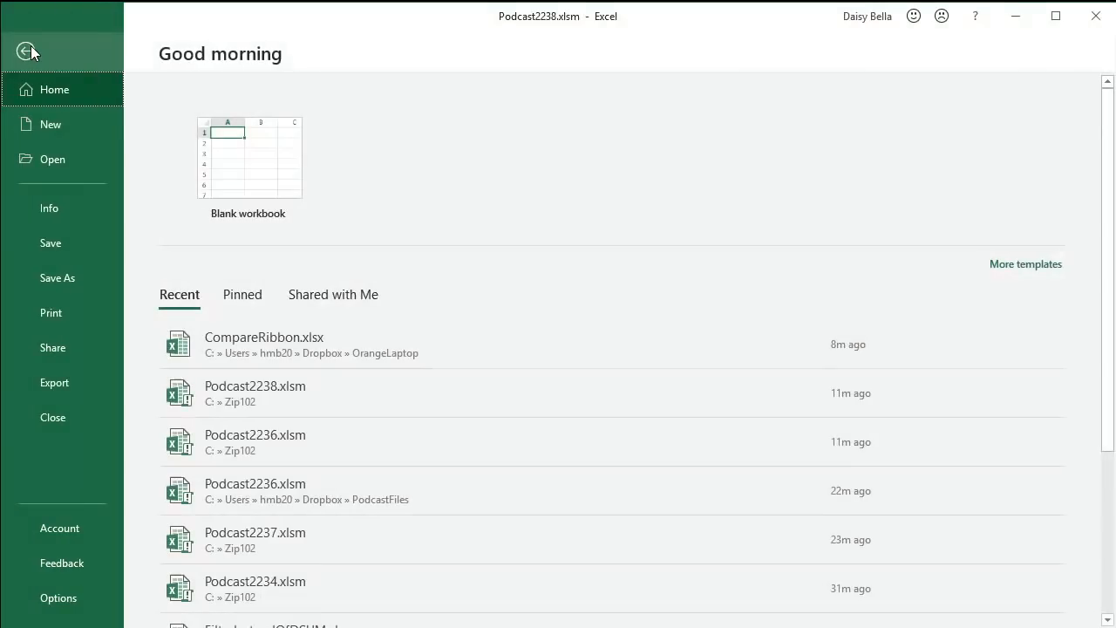
click(54, 89)
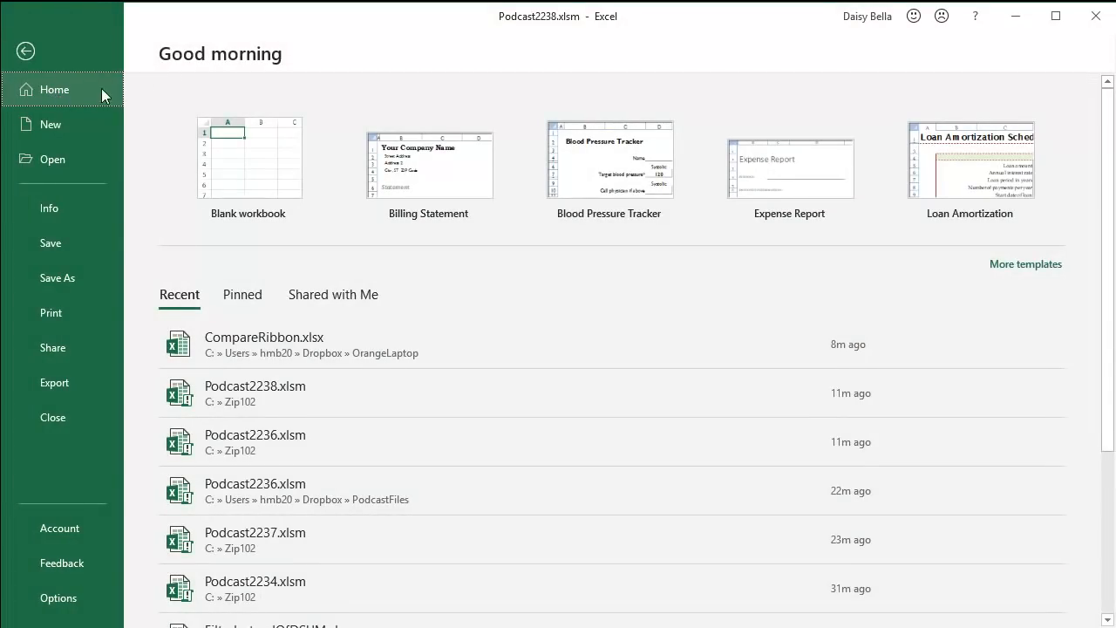
mouse_move(185, 68)
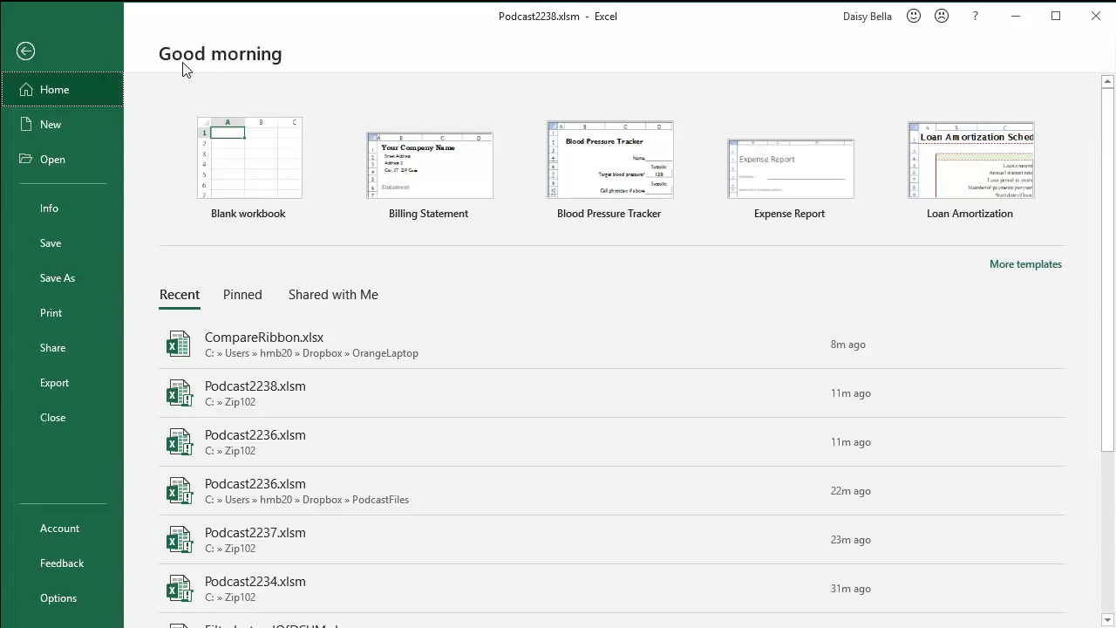
mouse_move(322, 66)
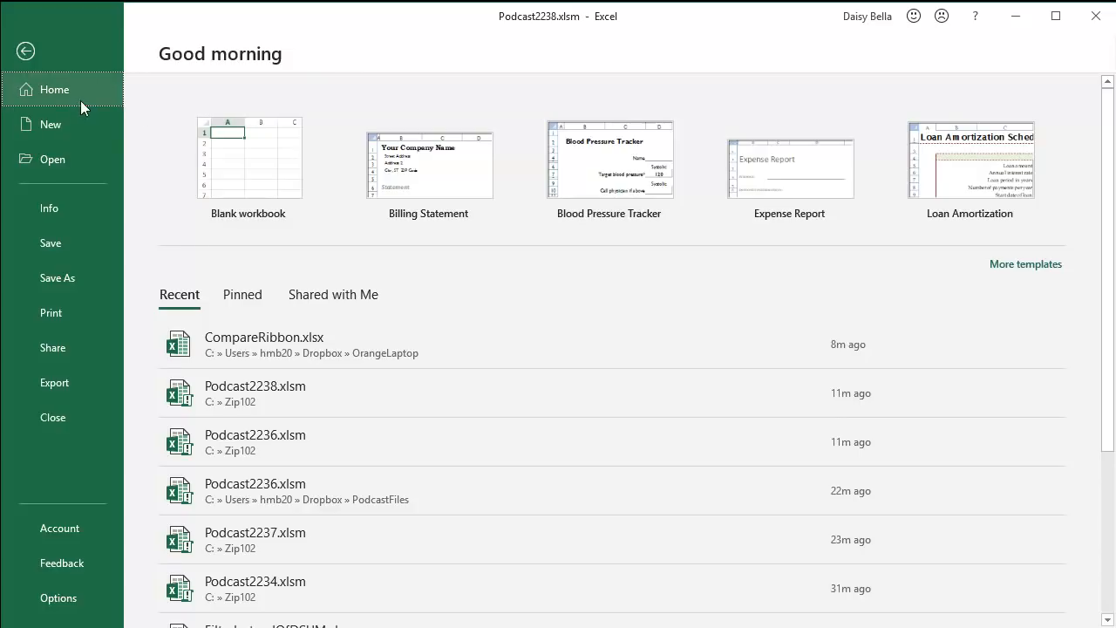
mouse_move(145, 218)
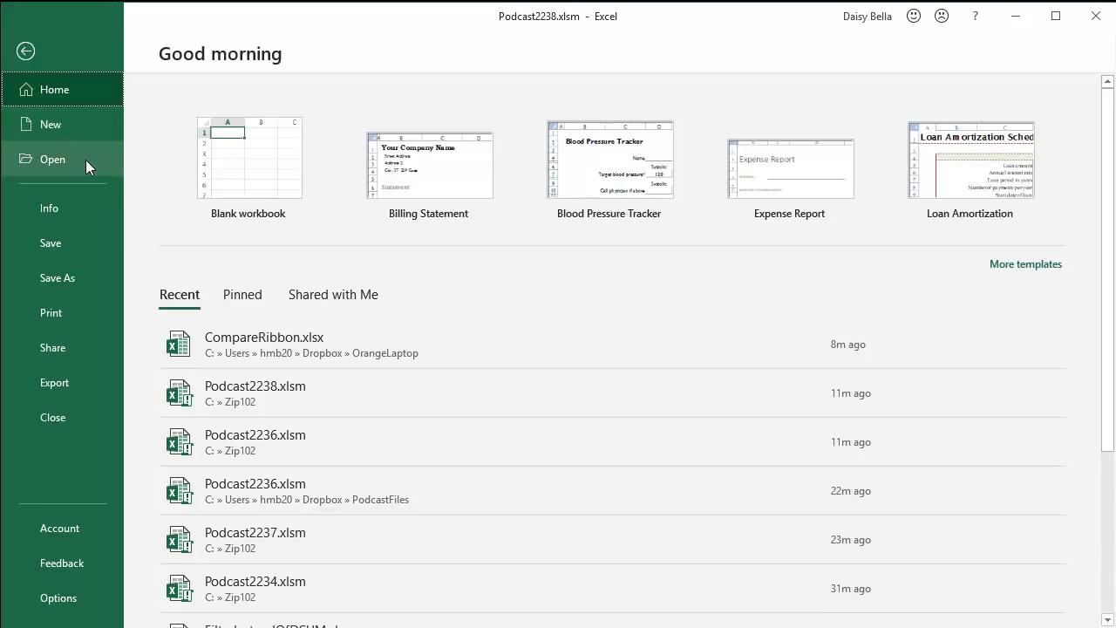
mouse_move(878, 244)
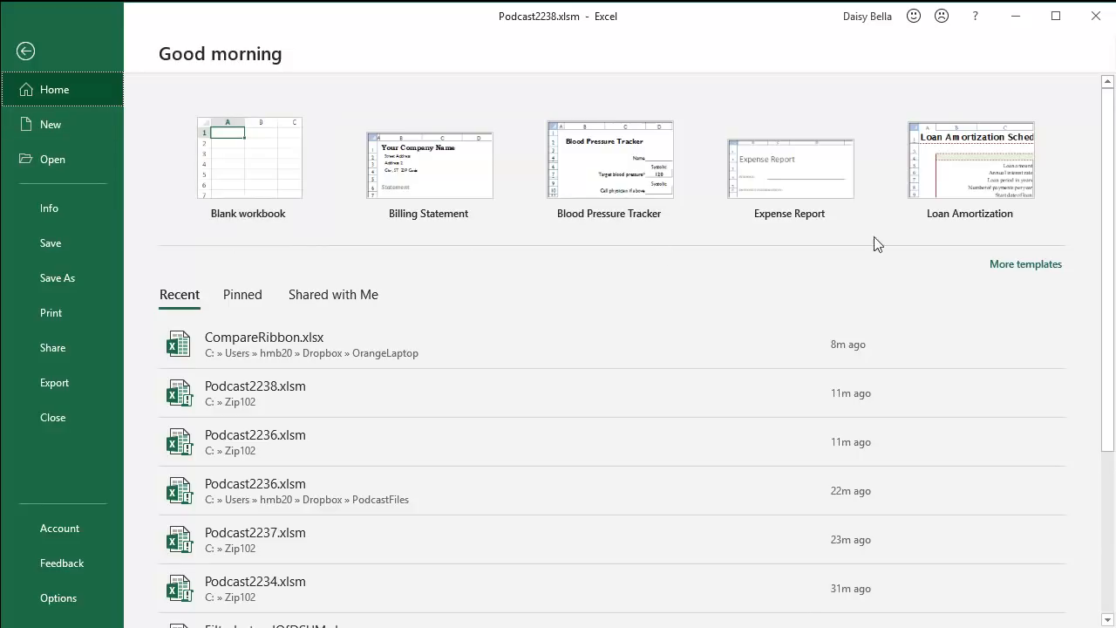
mouse_move(299, 268)
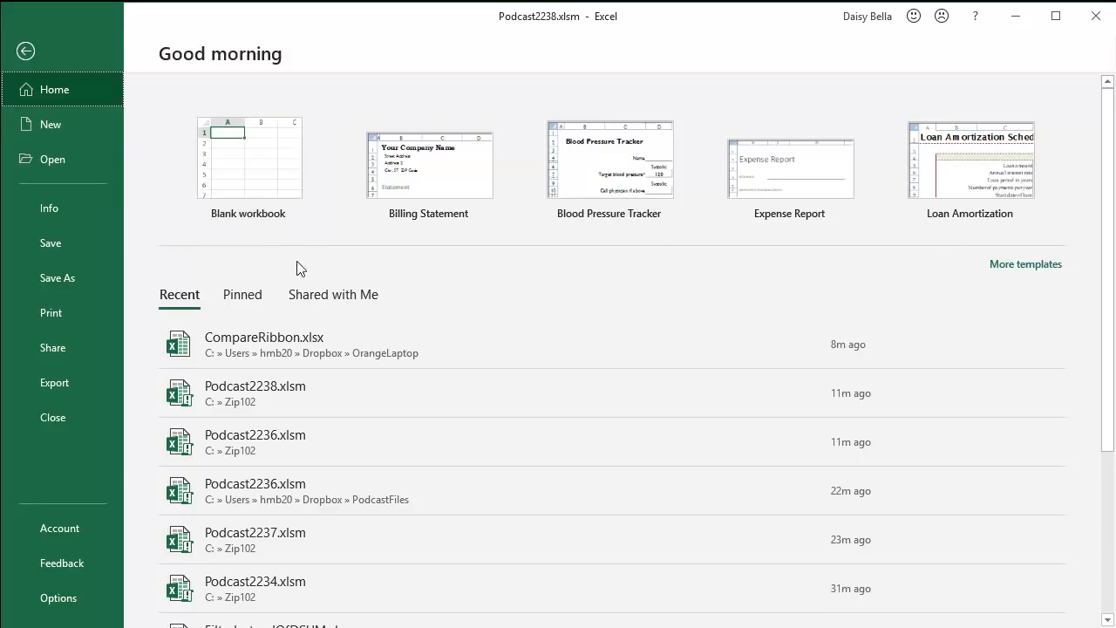
mouse_move(427, 166)
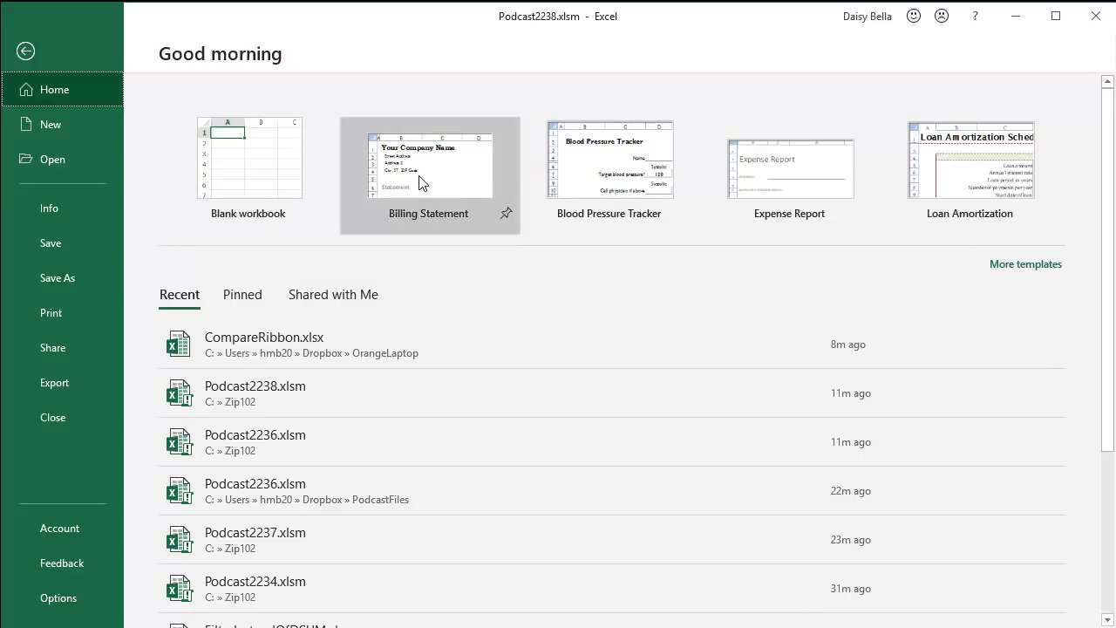
mouse_move(970, 170)
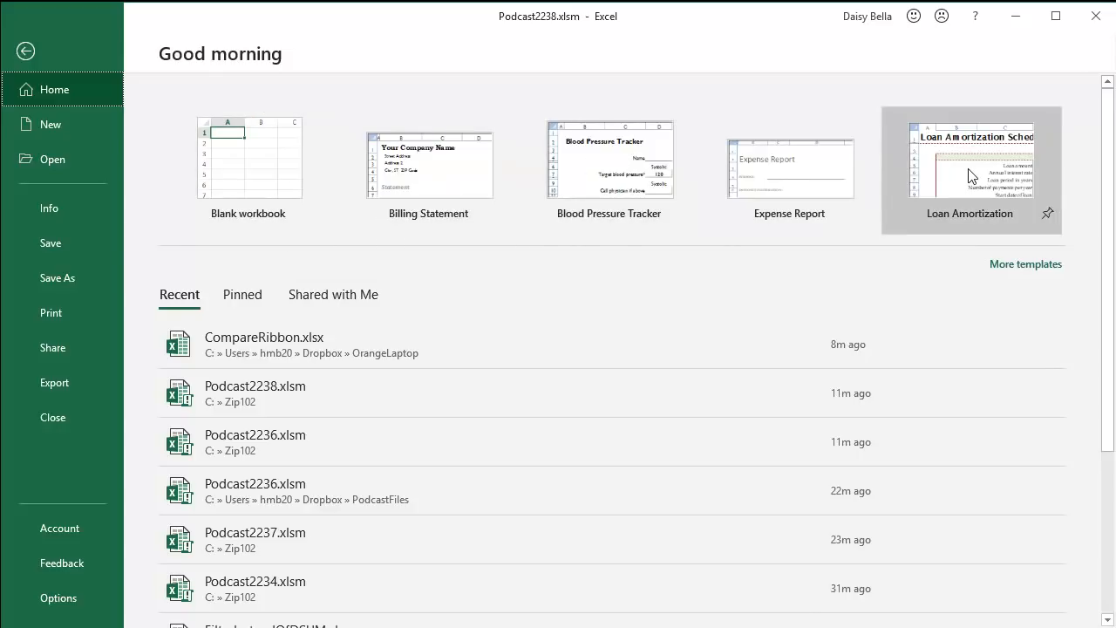
mouse_move(972, 174)
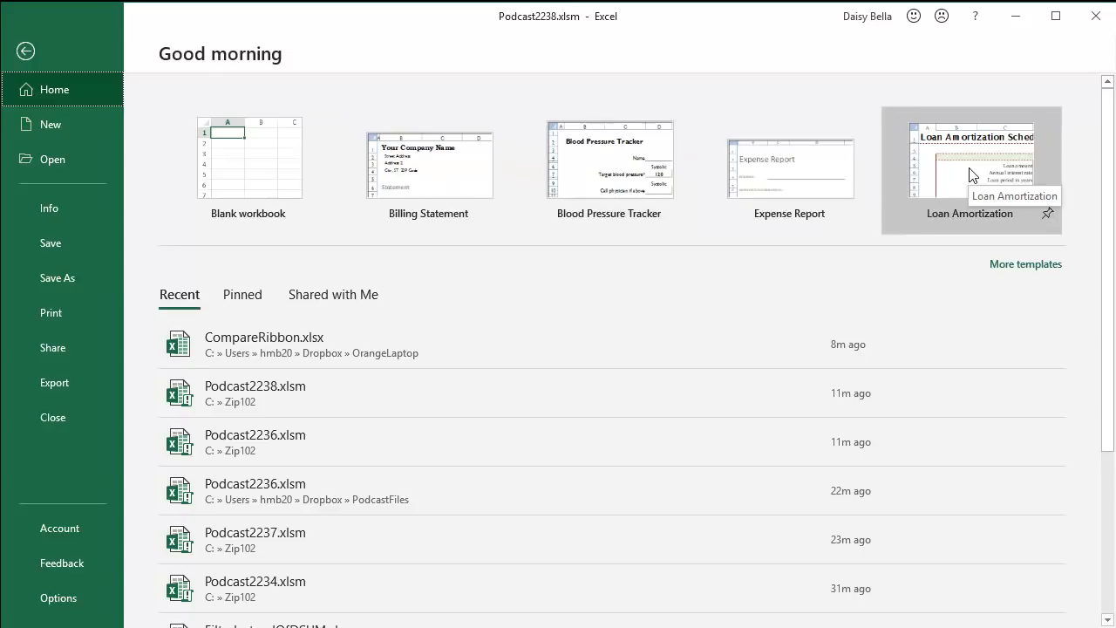
mouse_move(996, 238)
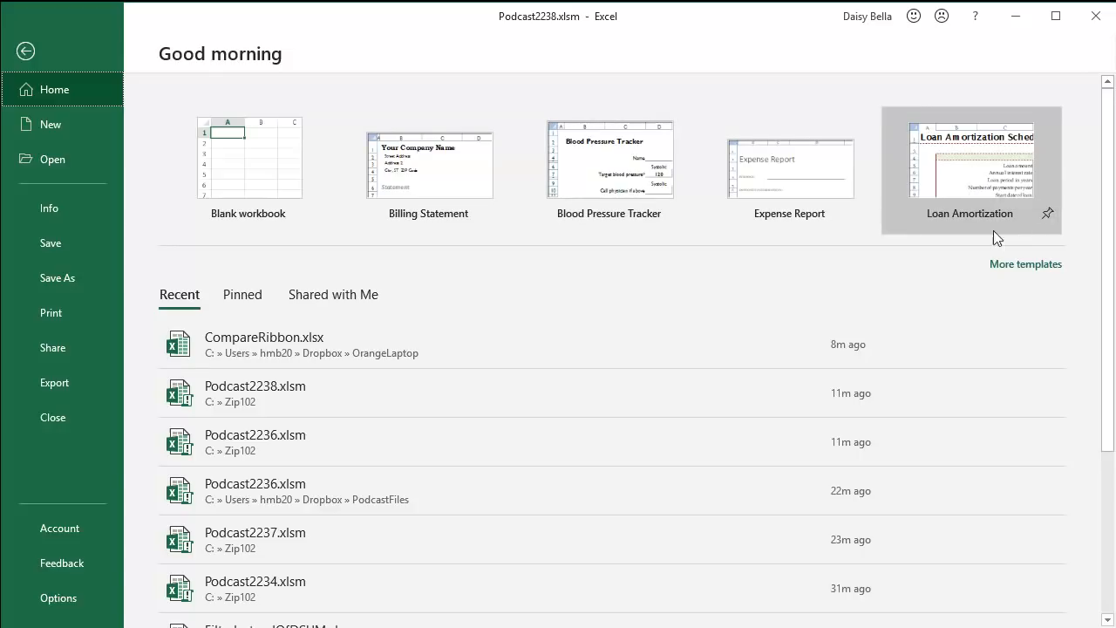
mouse_move(1025, 264)
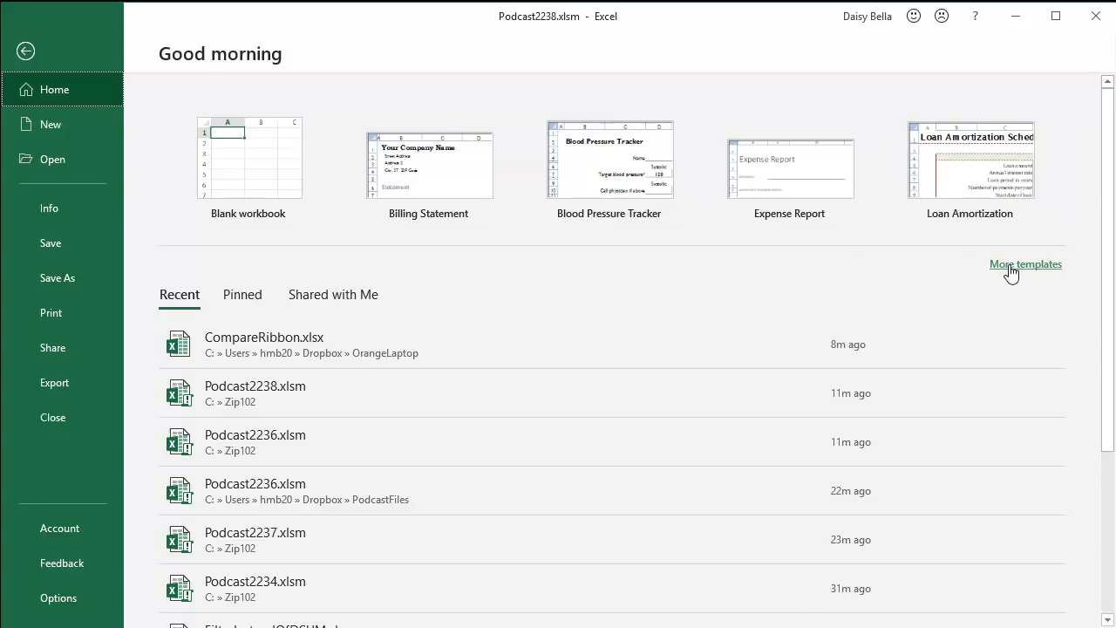
mouse_move(490, 312)
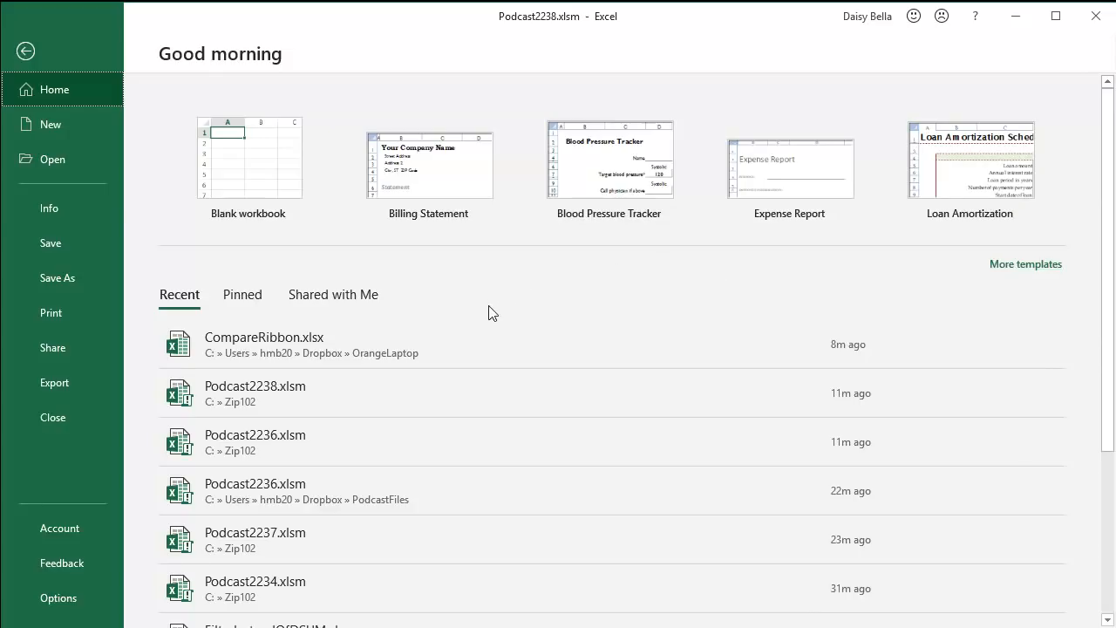
mouse_move(372, 319)
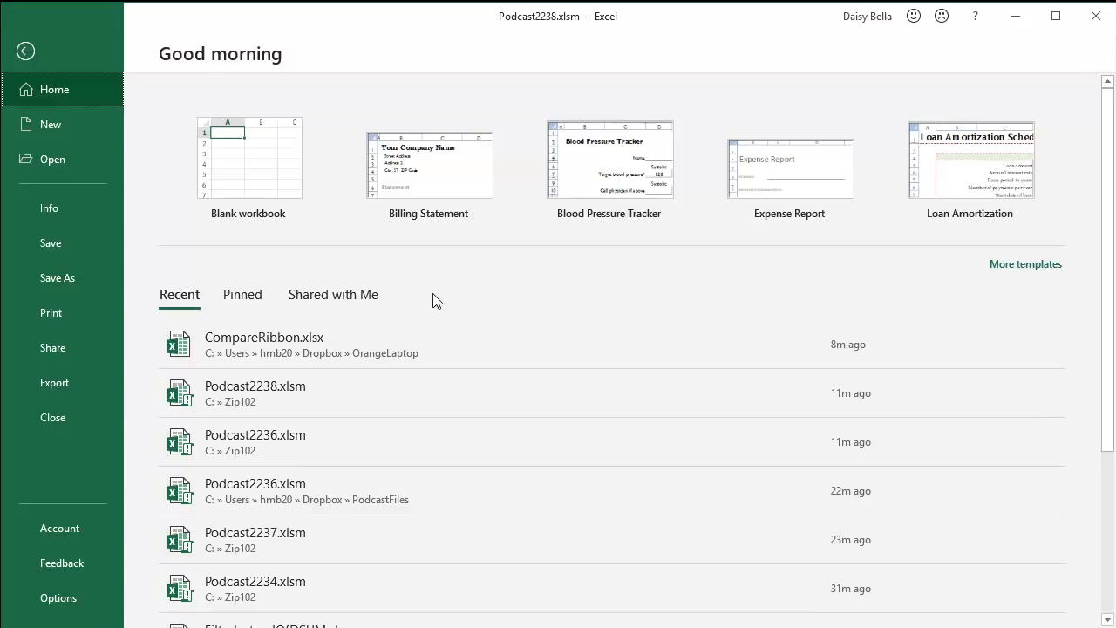
scroll(down, 3)
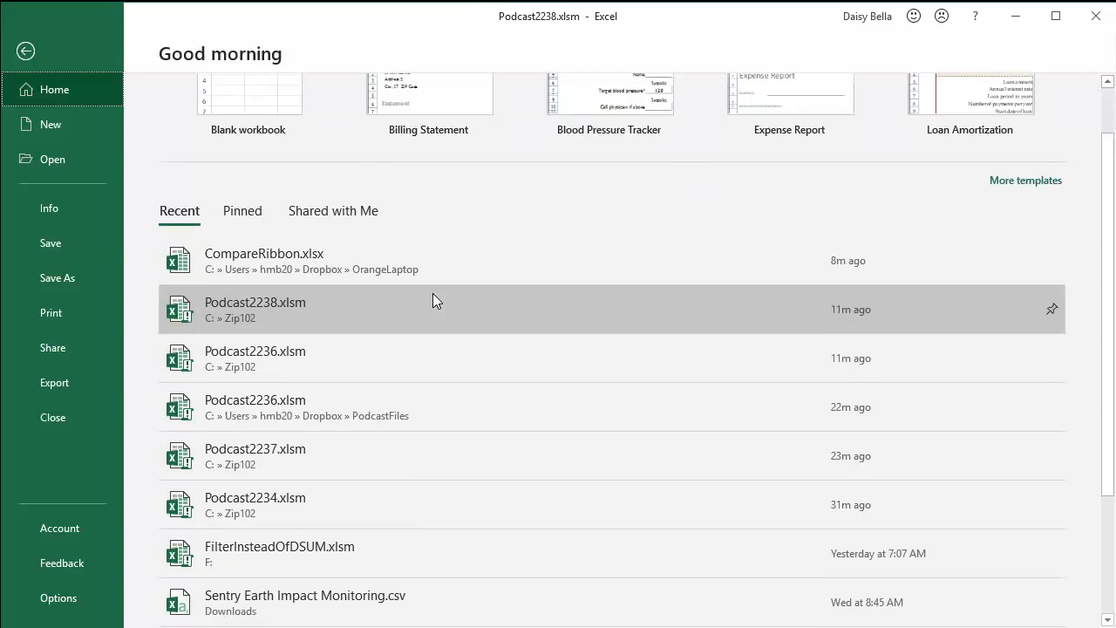
scroll(down, 3)
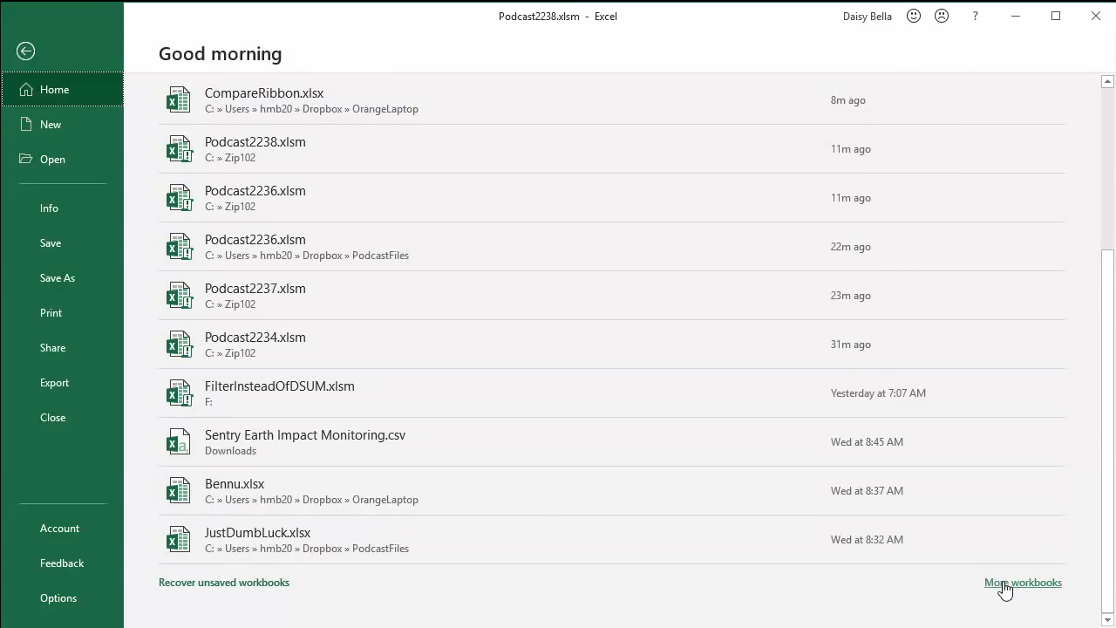
click(1022, 583)
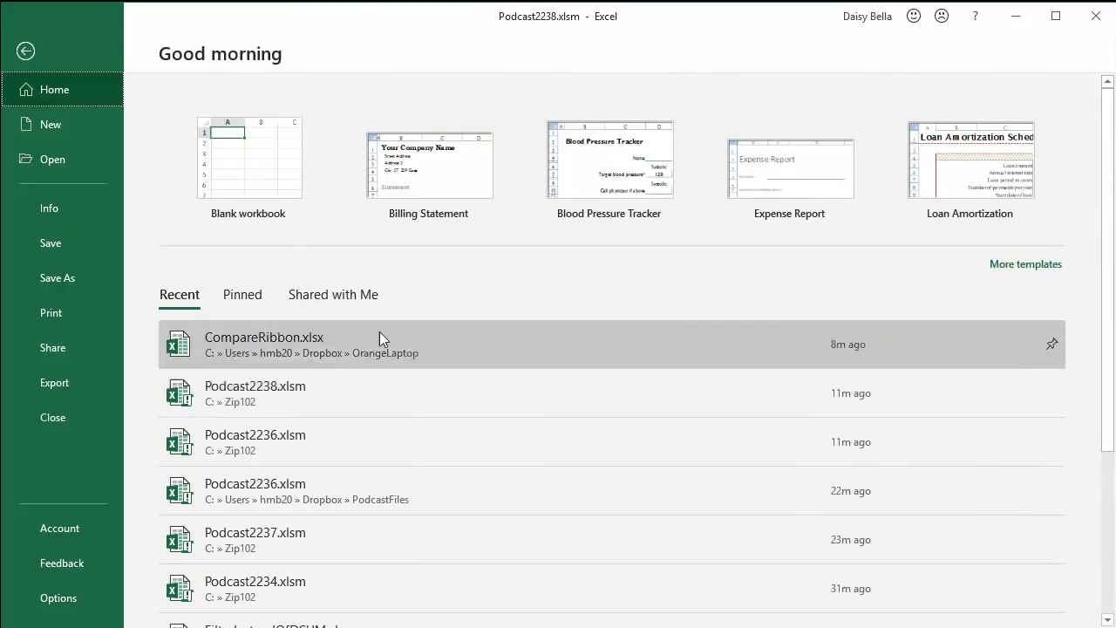
mouse_move(51, 124)
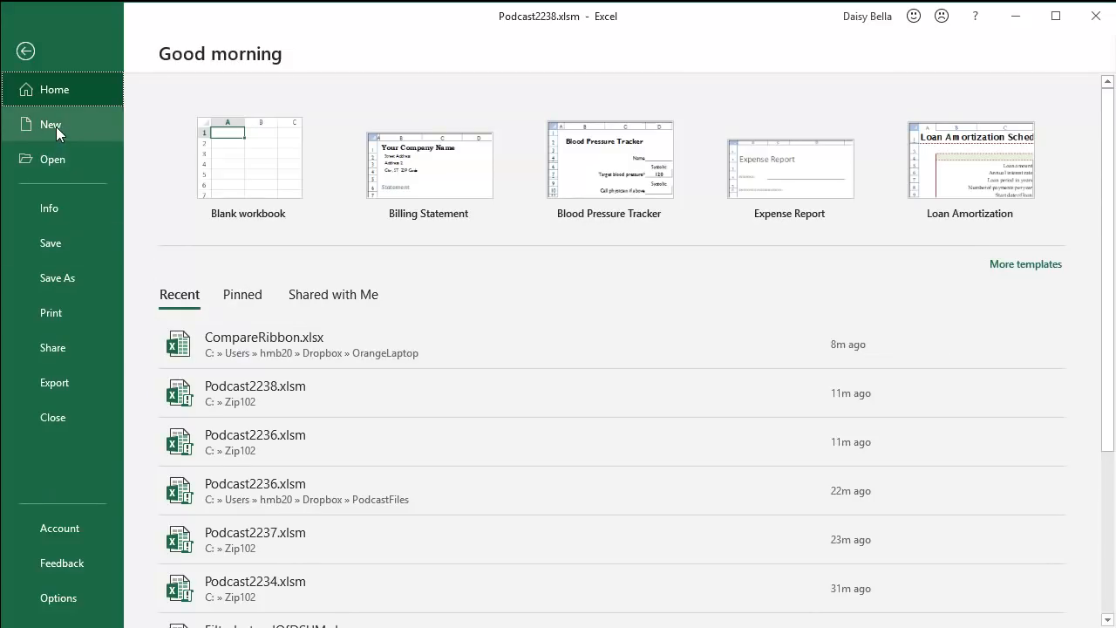
- Visit the backstage New and Open pages, then return to the Home start page
click(50, 124)
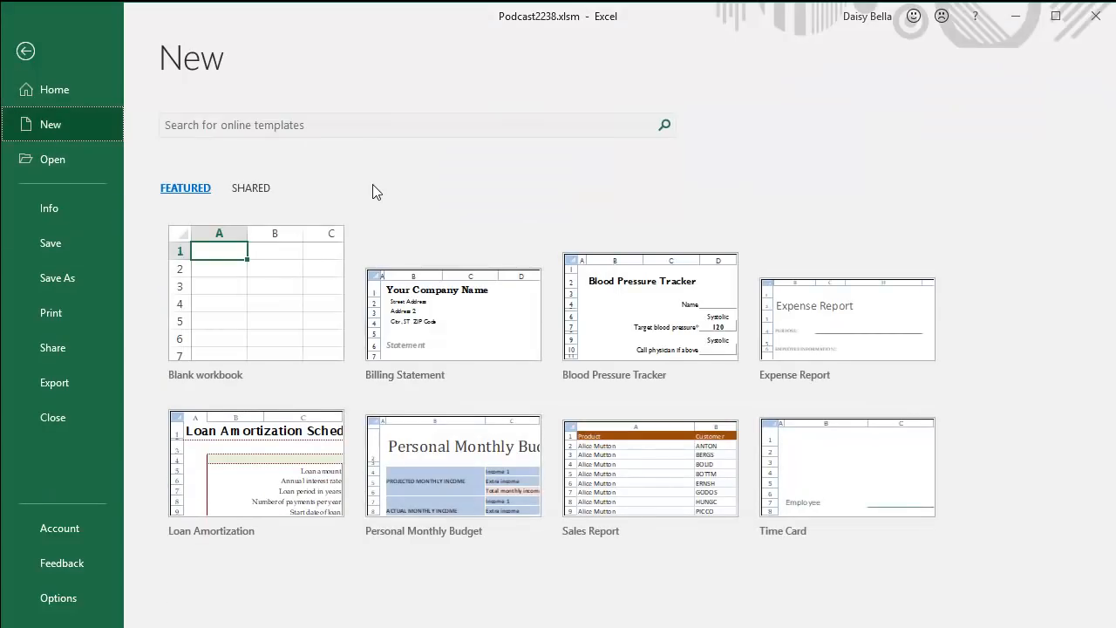
click(52, 159)
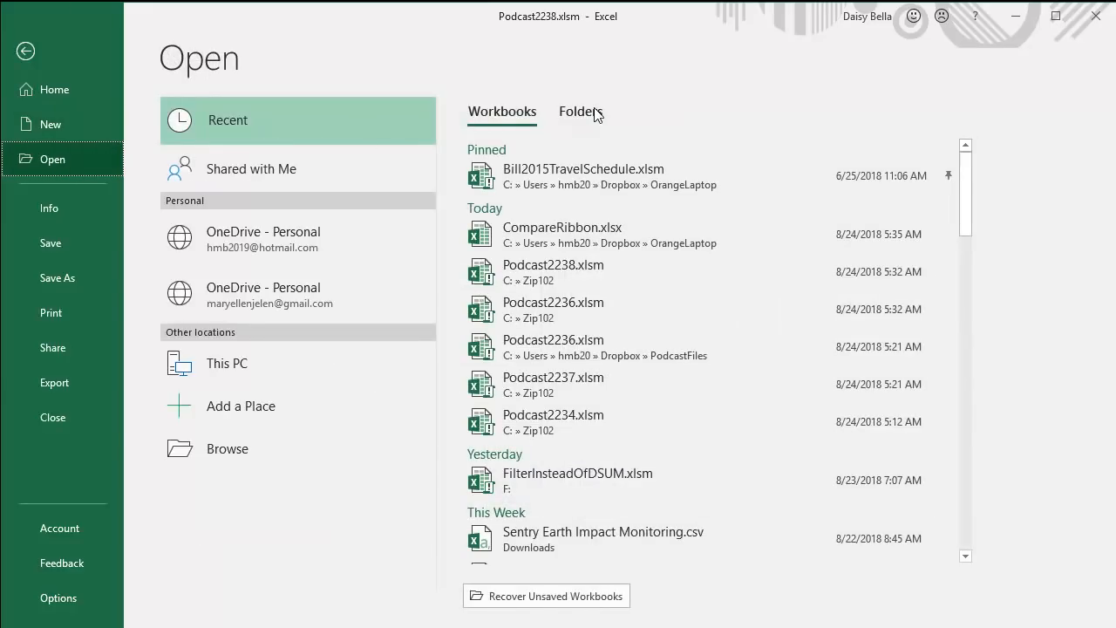
mouse_move(55, 89)
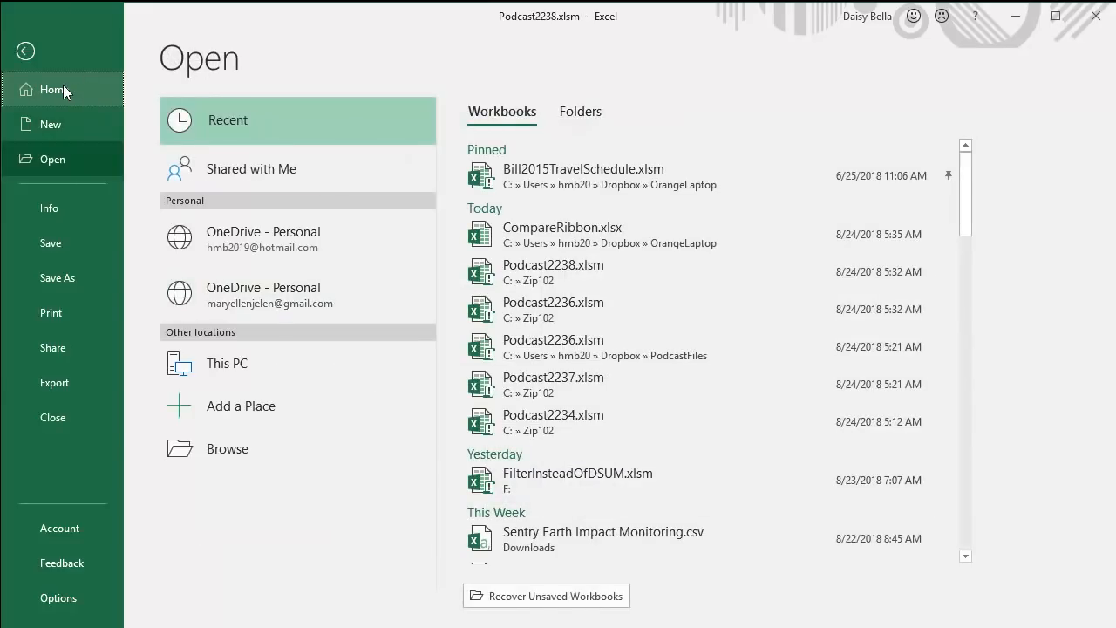
click(54, 89)
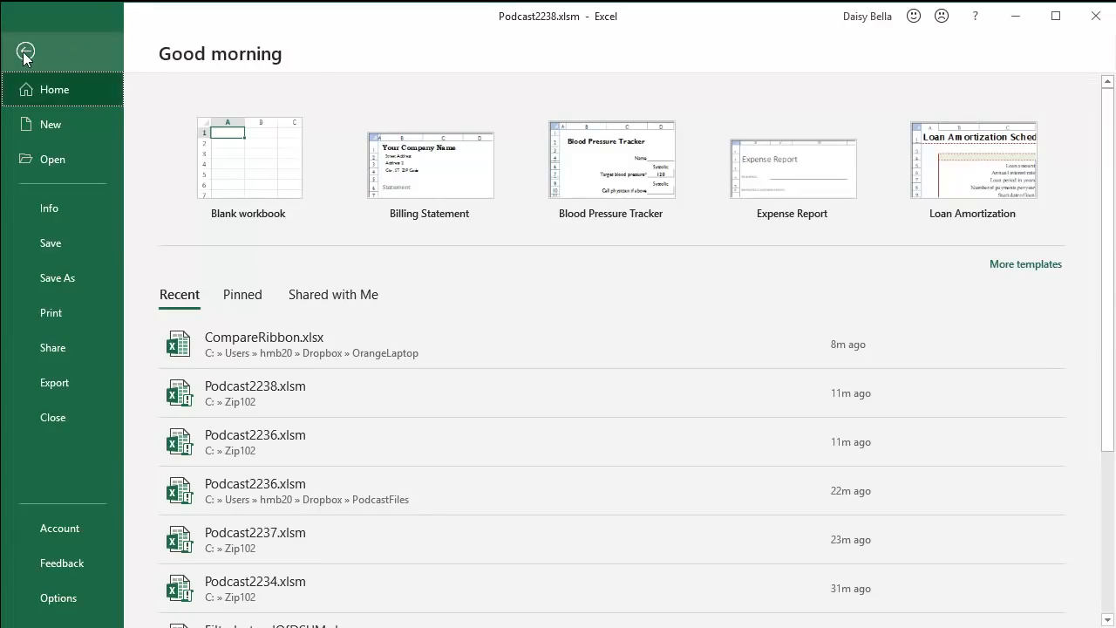
- Go back from the backstage start page to the blank Book1 worksheet
click(25, 52)
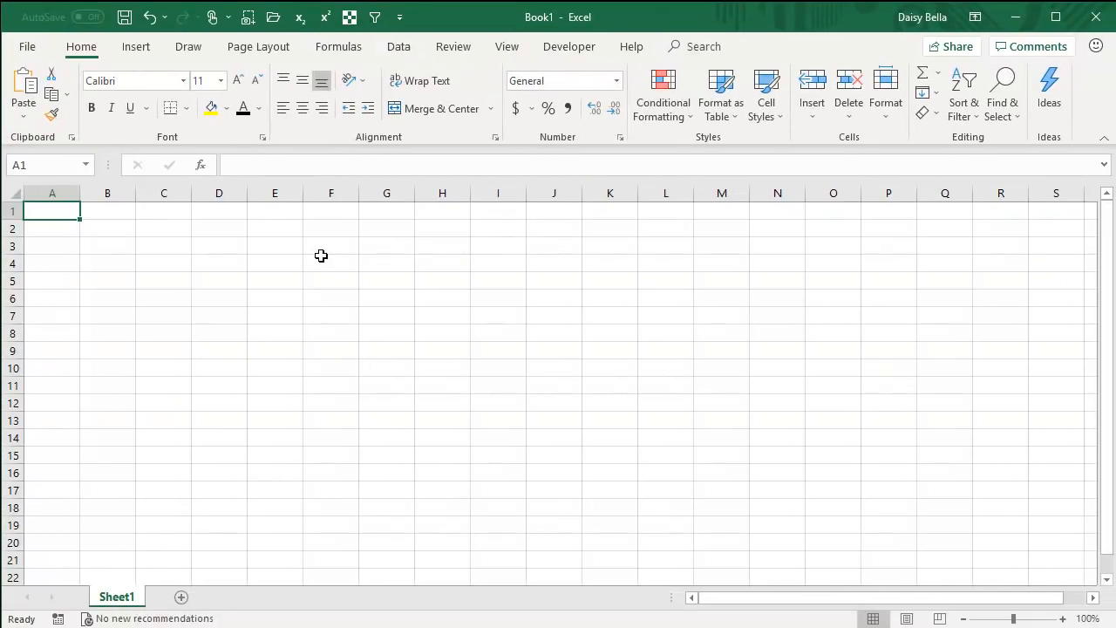
mouse_move(325, 68)
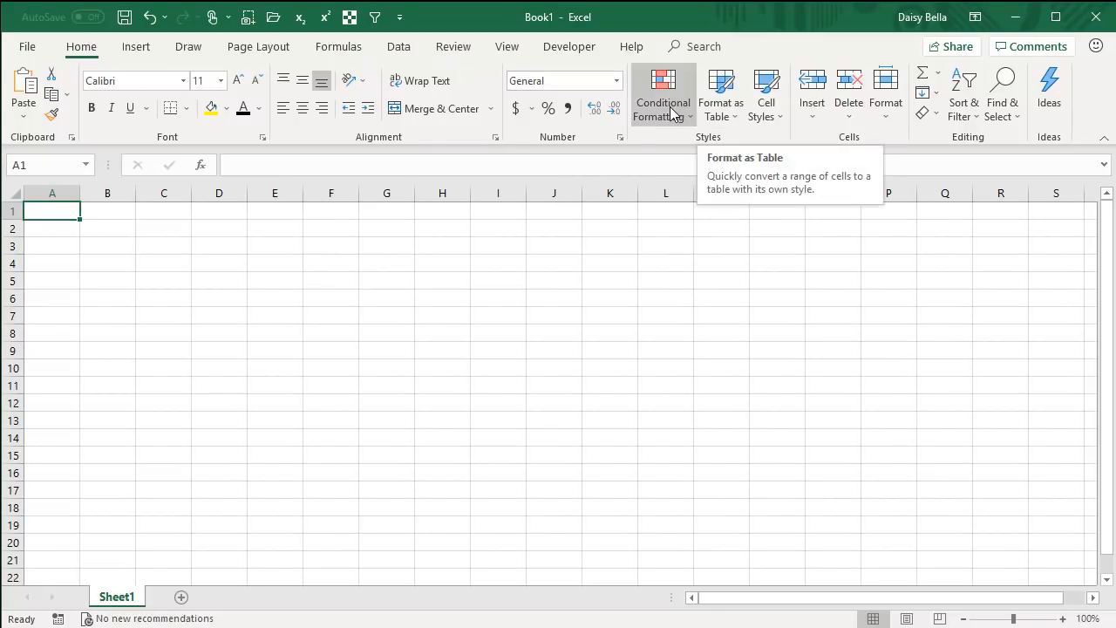
mouse_move(663, 93)
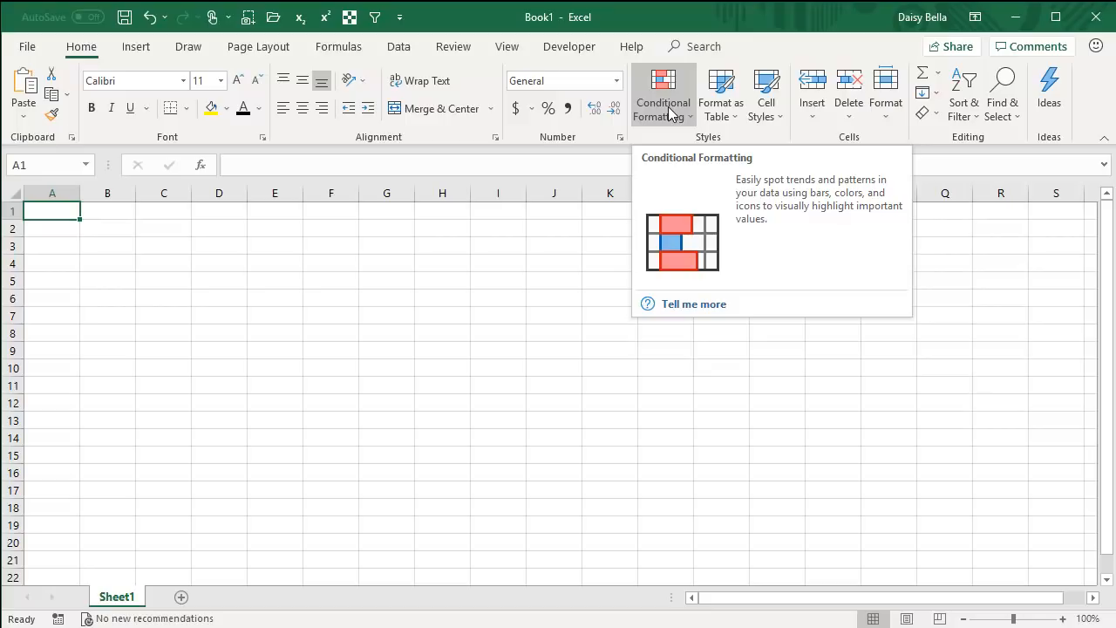
mouse_move(614, 159)
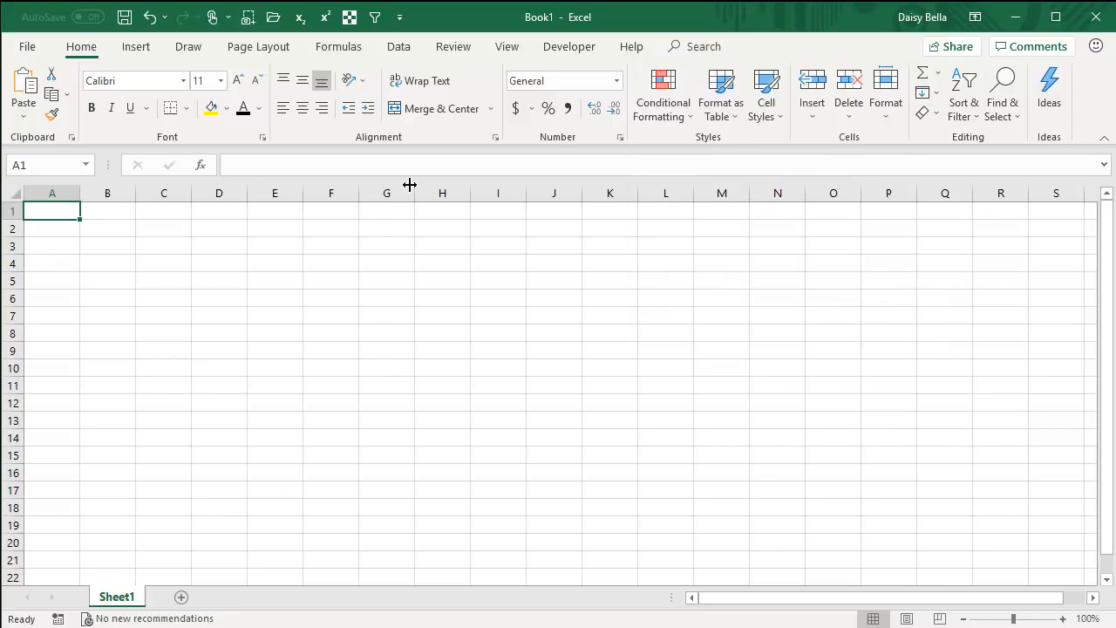
- Switch to CompareRibbon.xlsx and scroll down past the 2016 ribbon to the 2013 and 2010 ribbons
click(506, 46)
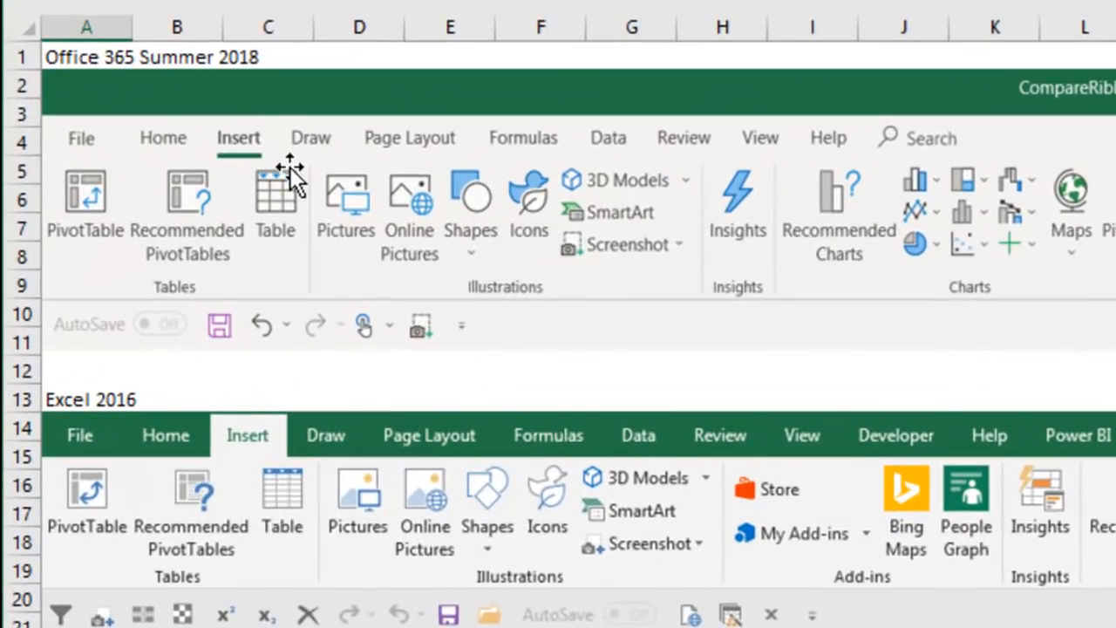
mouse_move(338, 166)
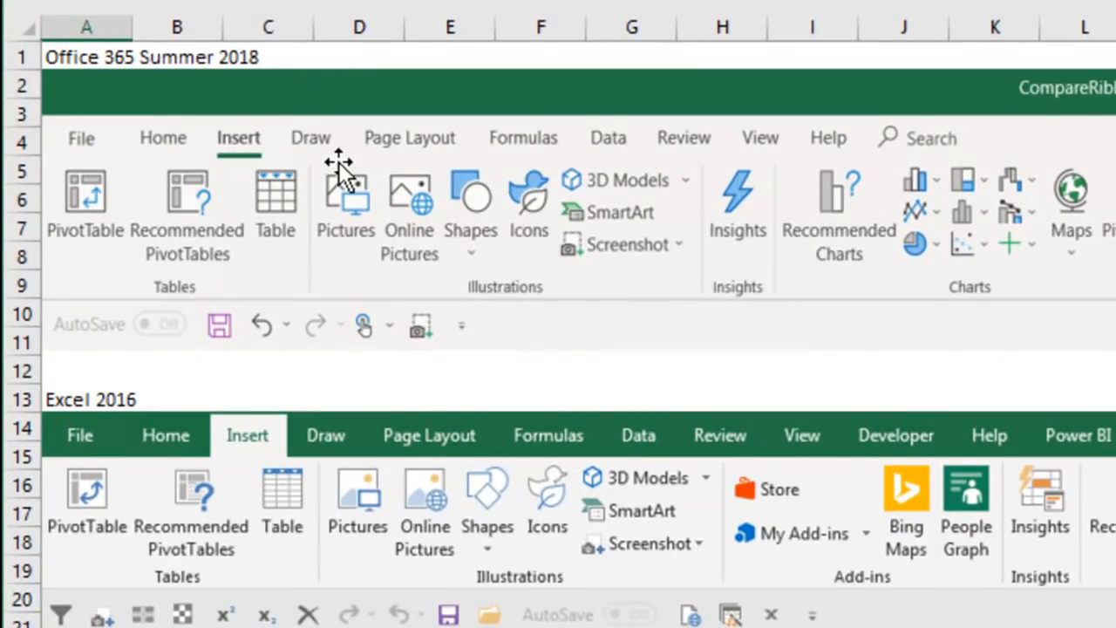
mouse_move(375, 505)
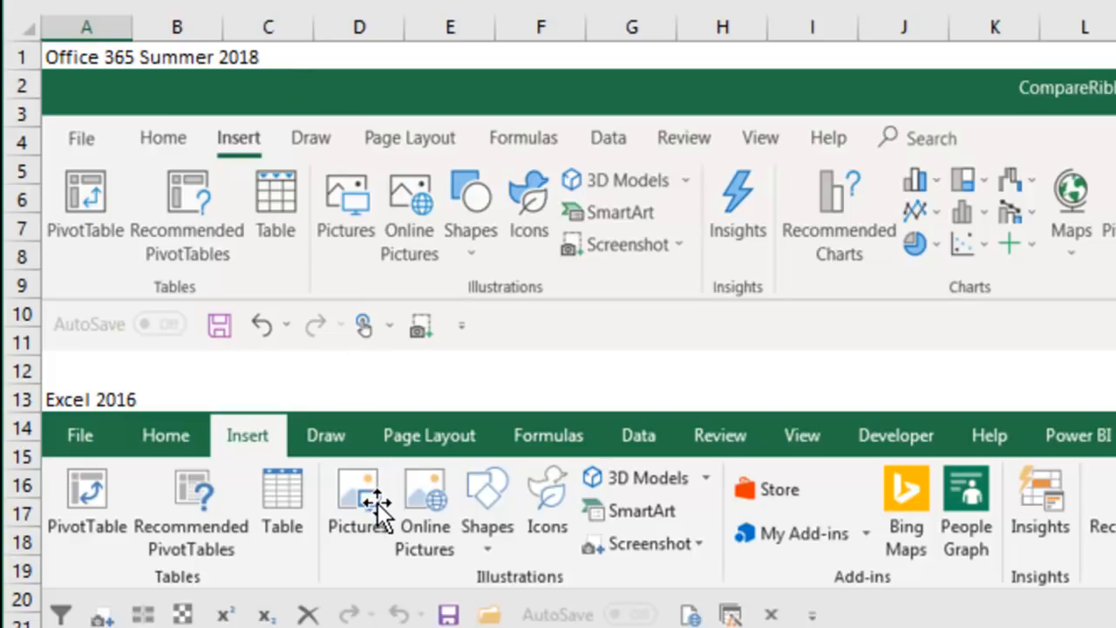
mouse_move(360, 532)
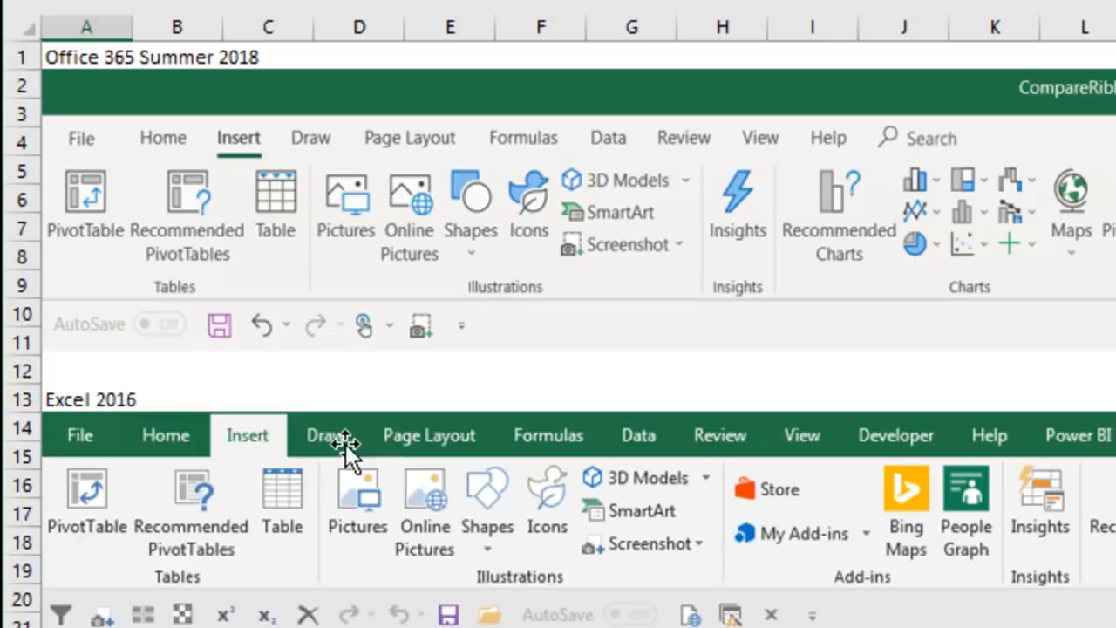
mouse_move(332, 218)
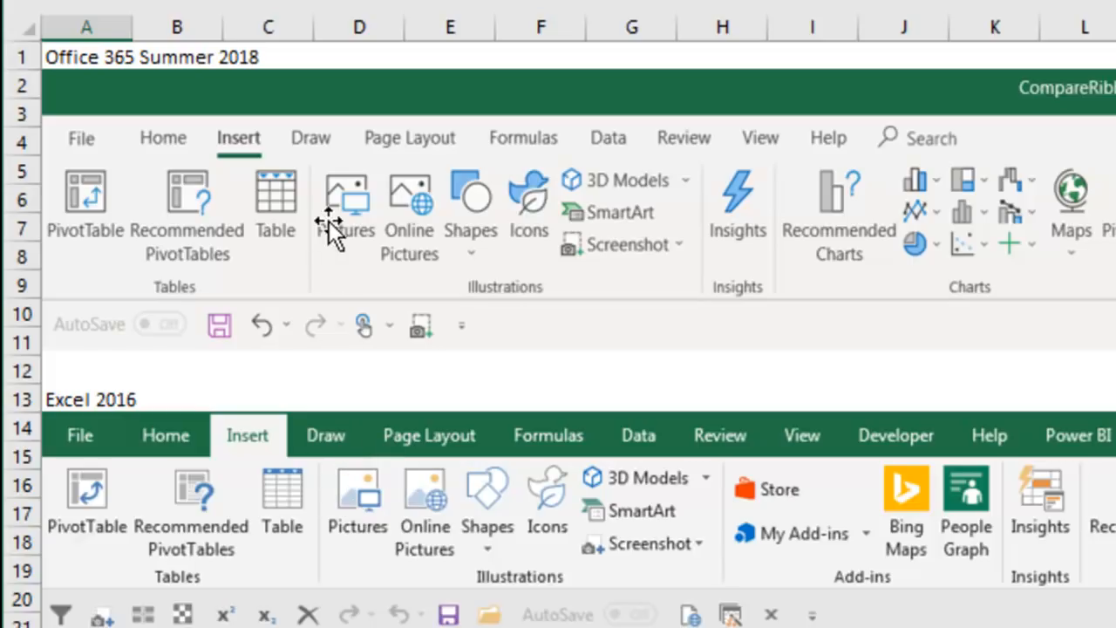
mouse_move(374, 261)
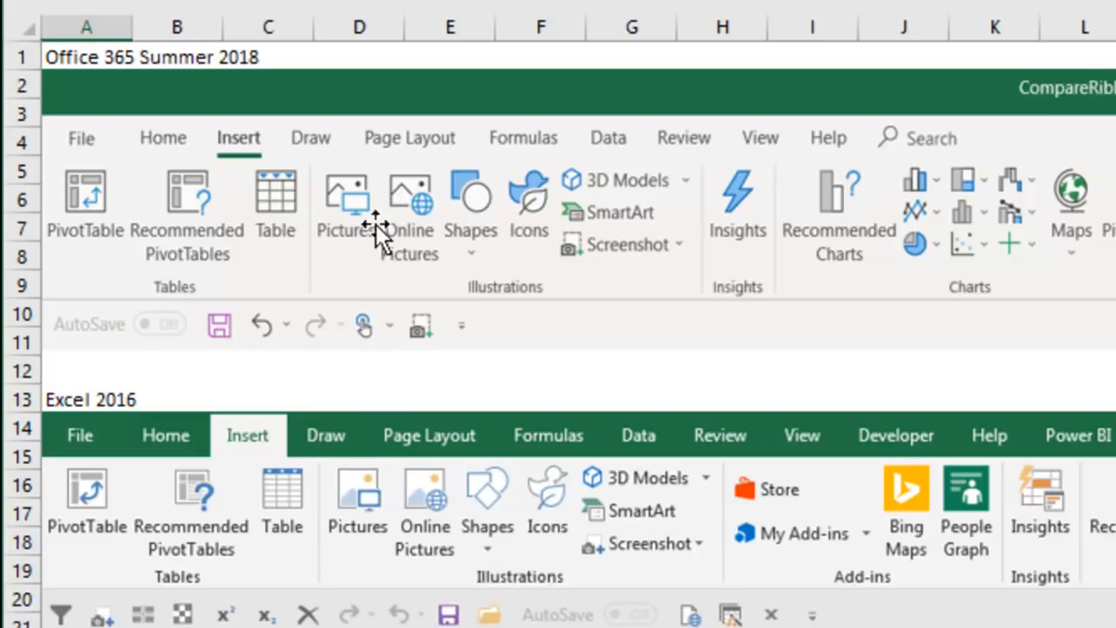
mouse_move(490, 462)
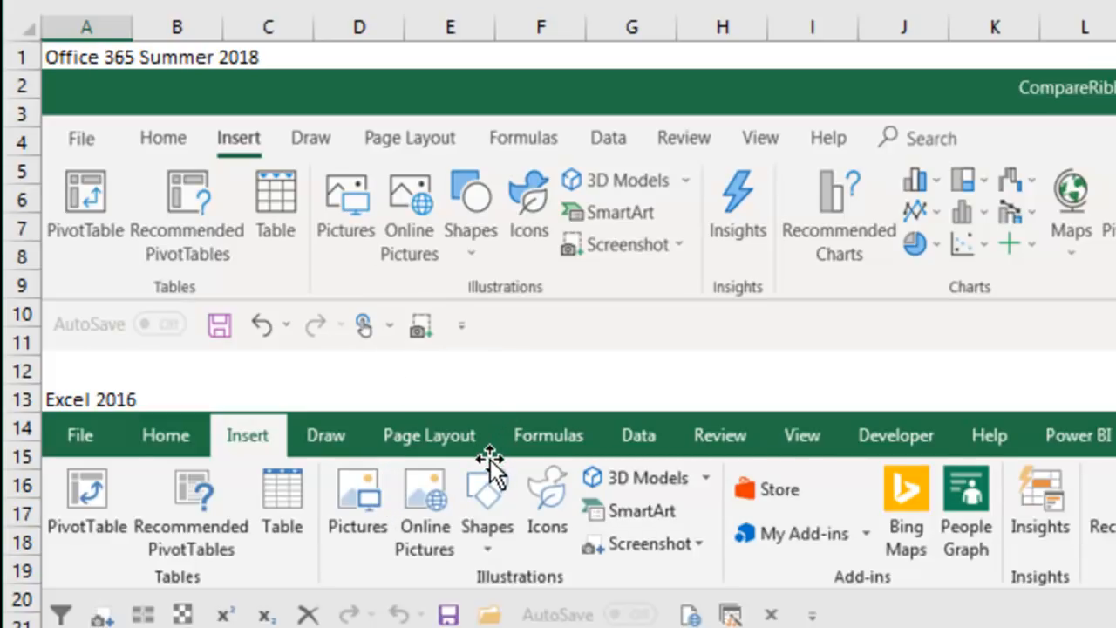
scroll(down, 3)
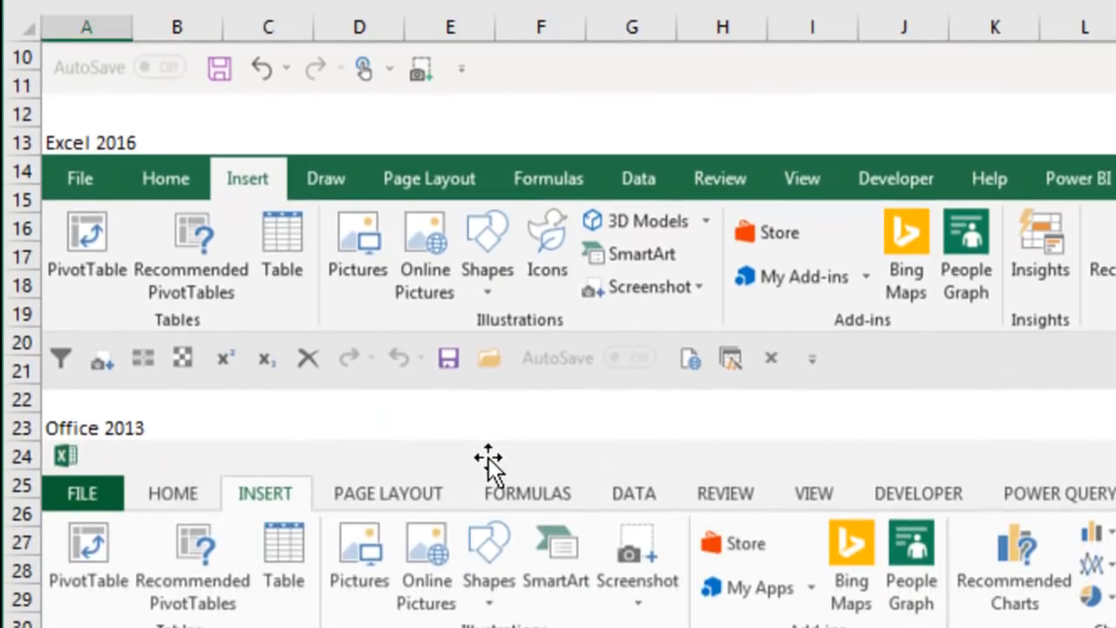
scroll(down, 3)
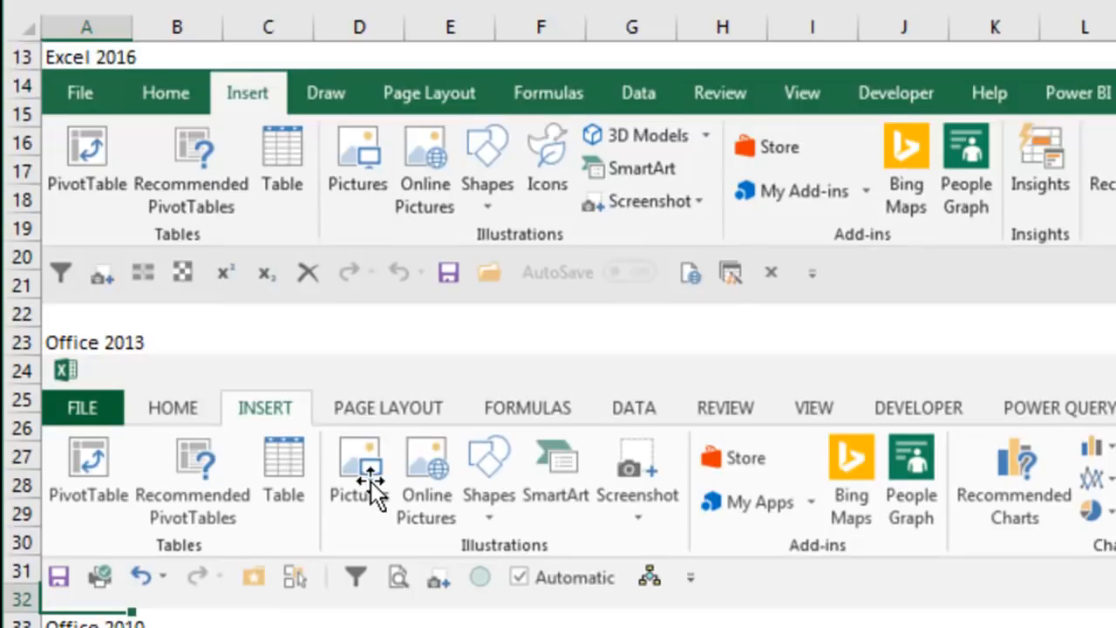
scroll(down, 3)
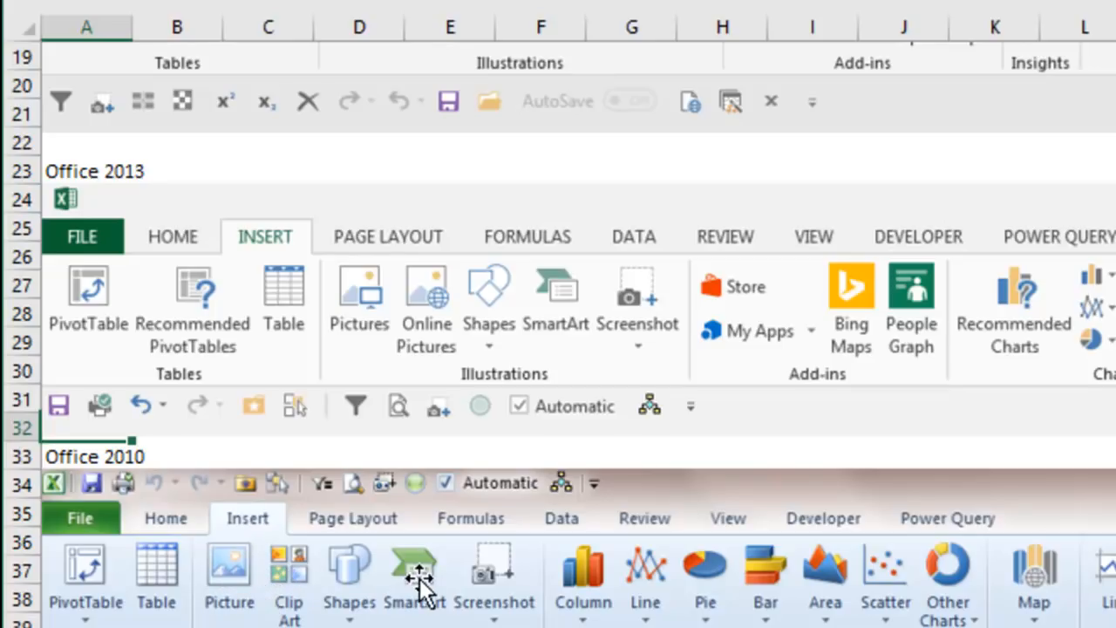
mouse_move(549, 262)
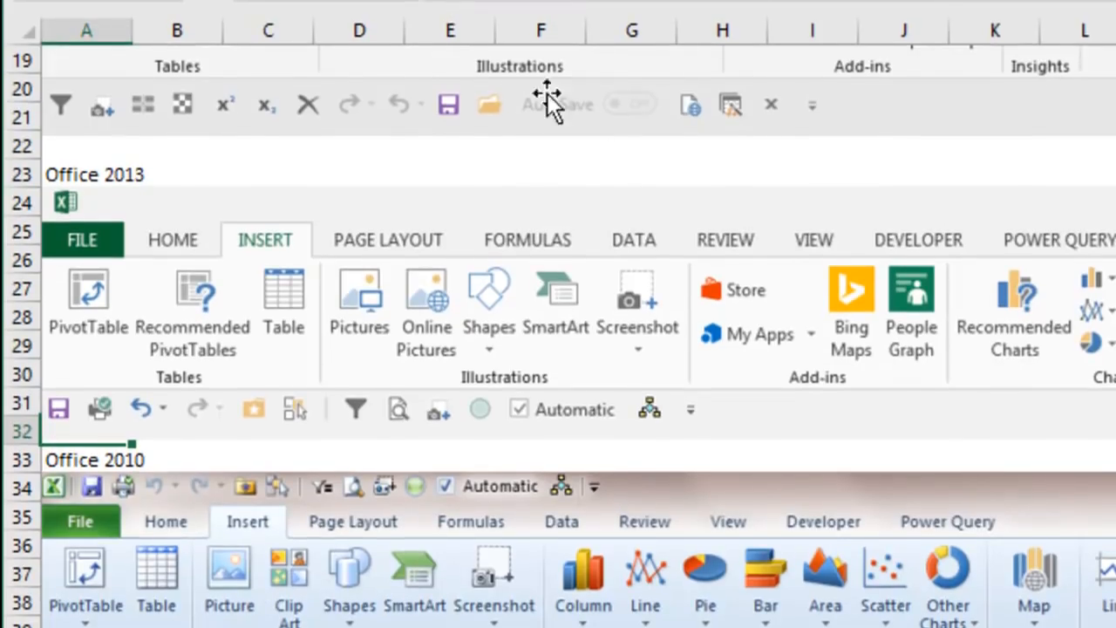
mouse_move(636, 336)
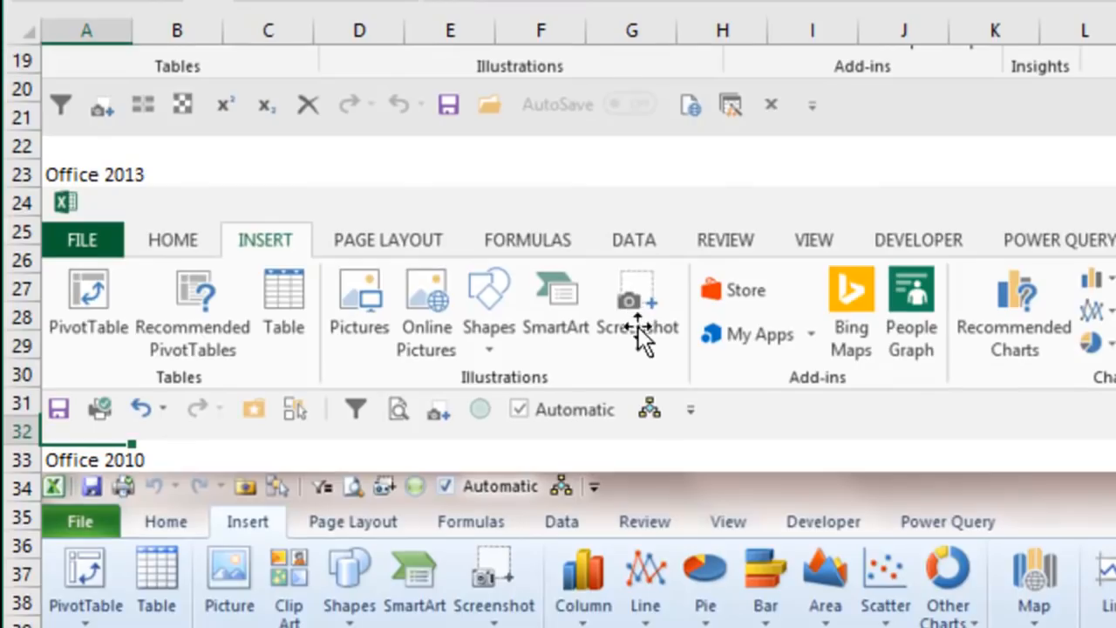
mouse_move(715, 575)
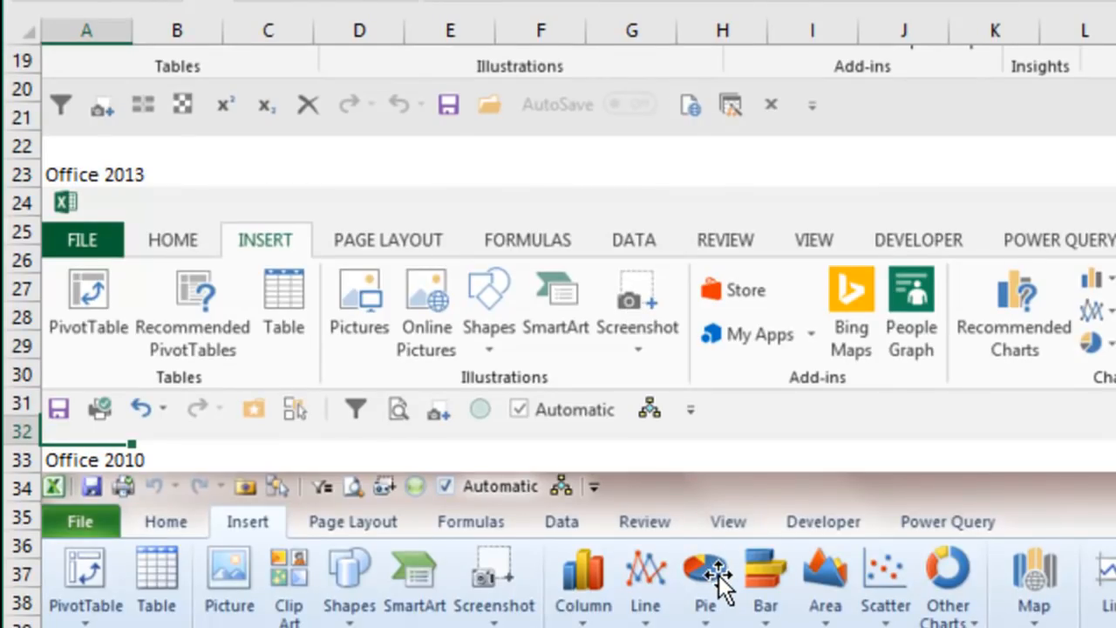
mouse_move(1068, 353)
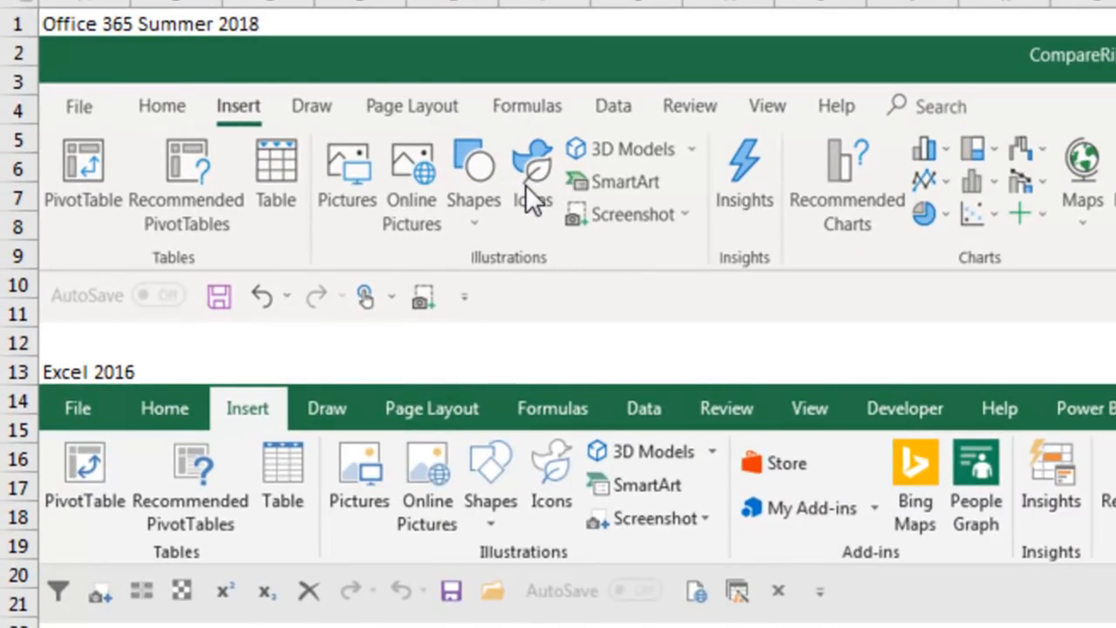
mouse_move(558, 288)
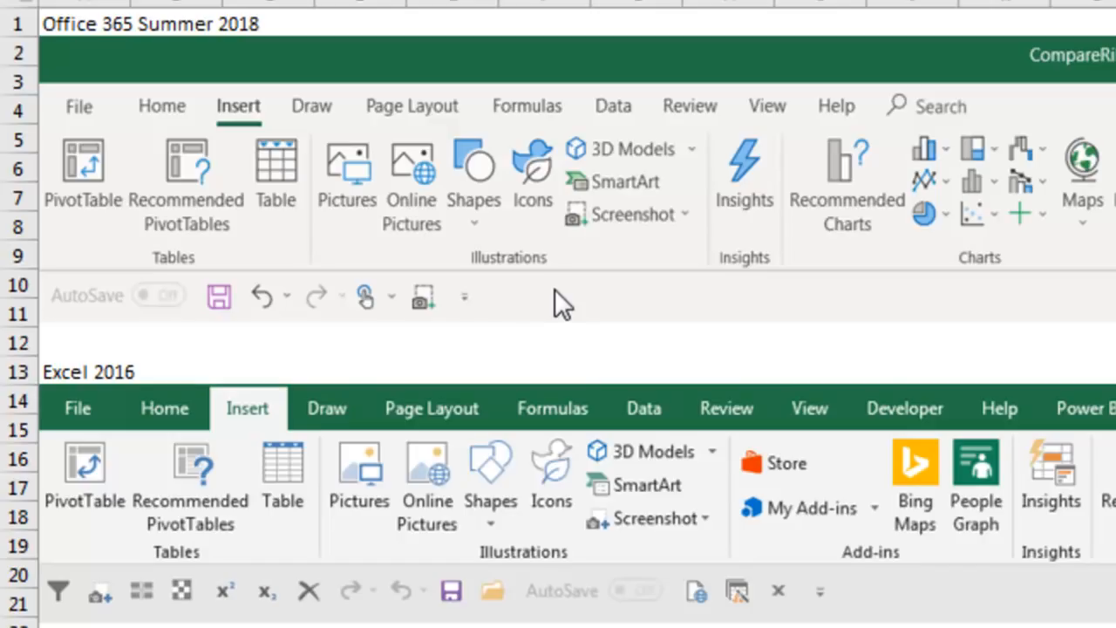
mouse_move(571, 297)
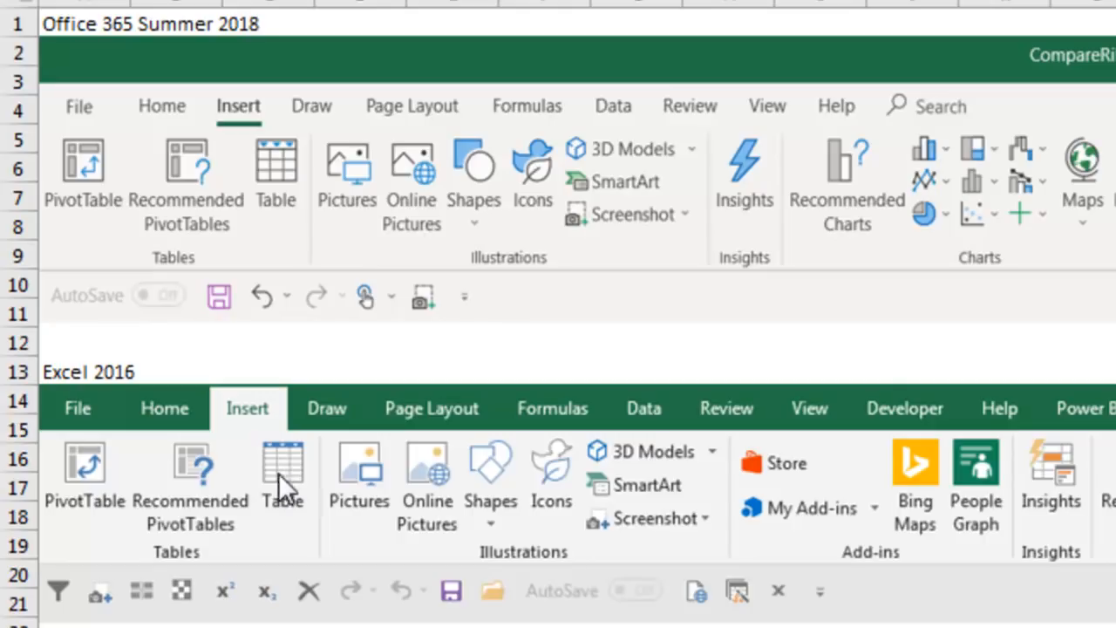
mouse_move(296, 170)
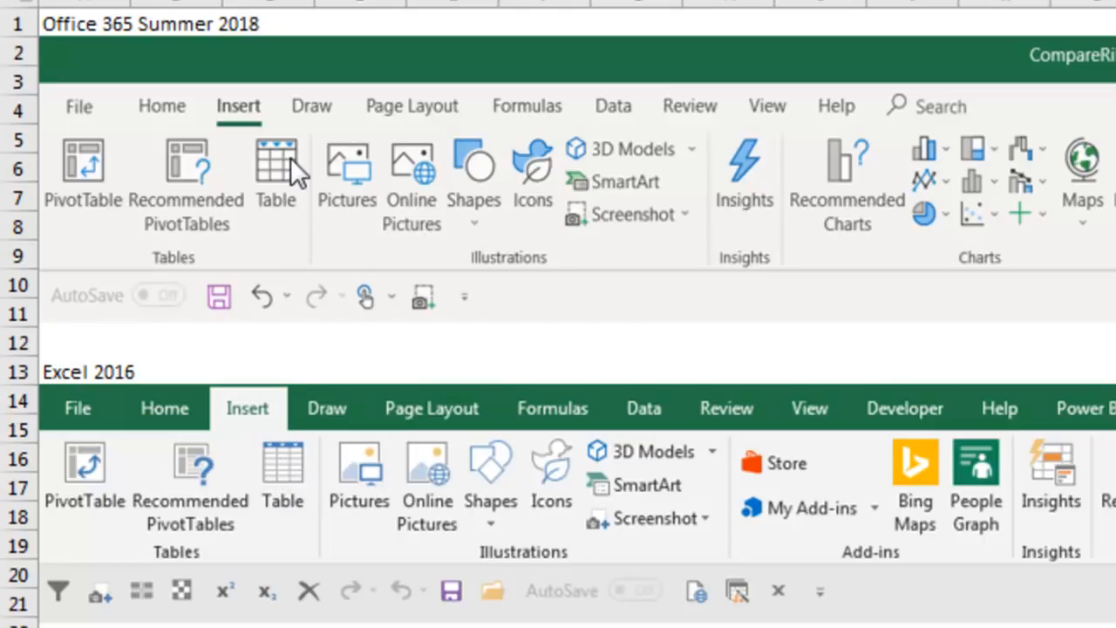
mouse_move(200, 449)
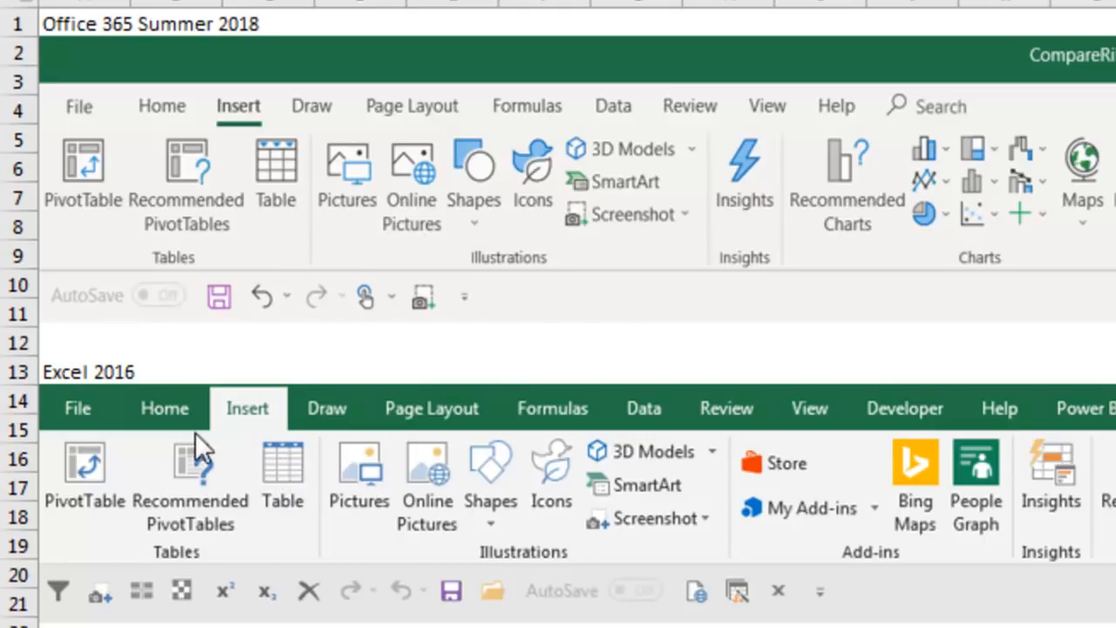
mouse_move(196, 174)
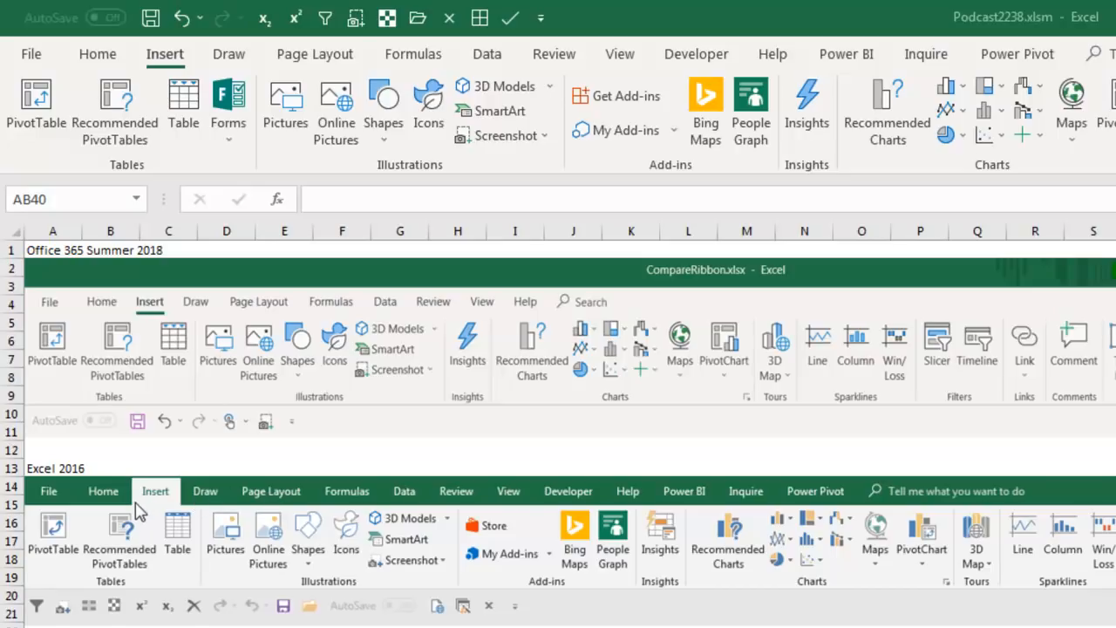
mouse_move(179, 488)
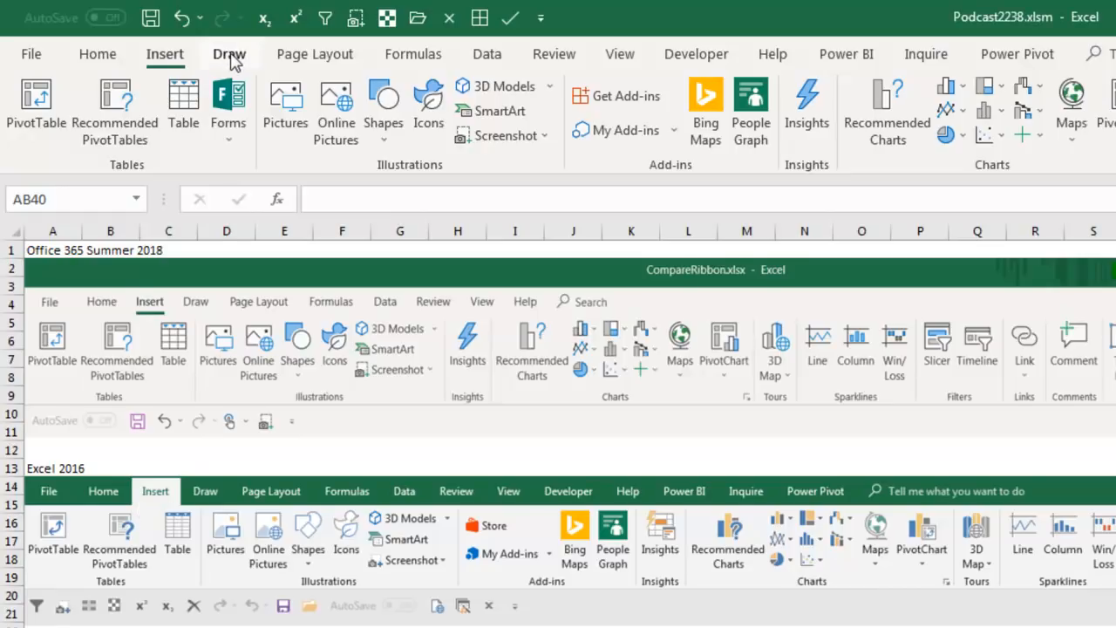
- Show the Draw, Page Layout and Home ribbon commands in turn
click(229, 53)
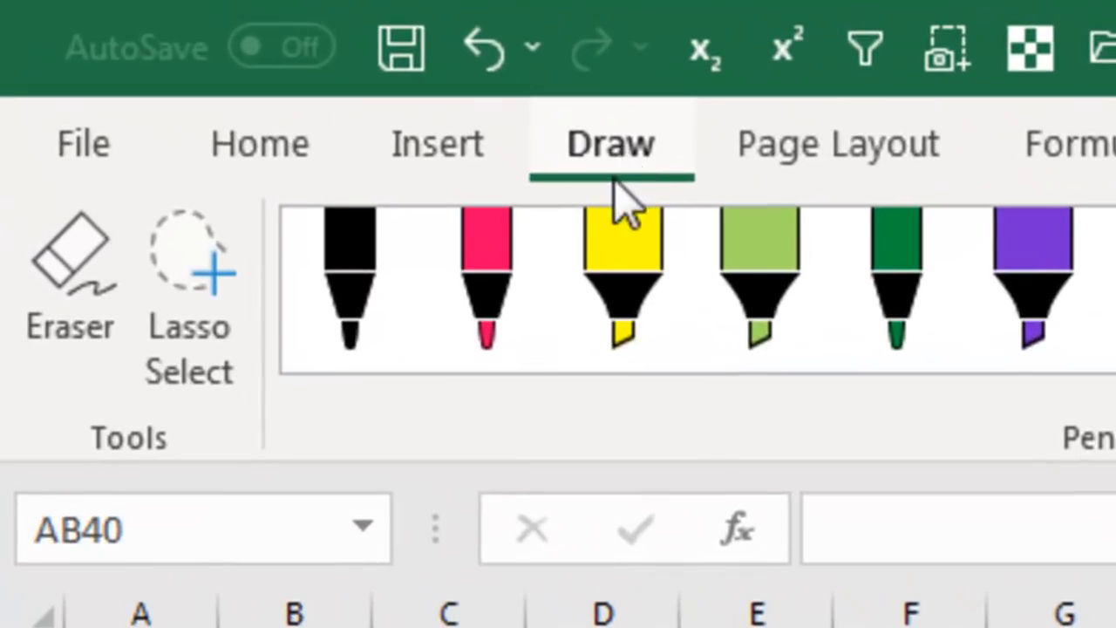
click(836, 143)
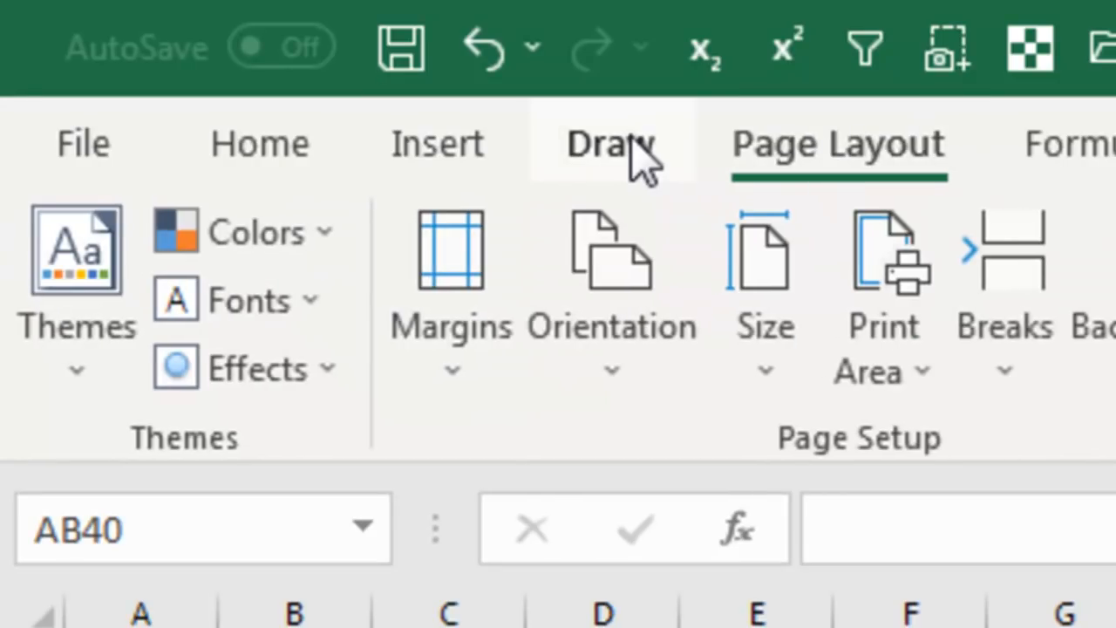
mouse_move(259, 144)
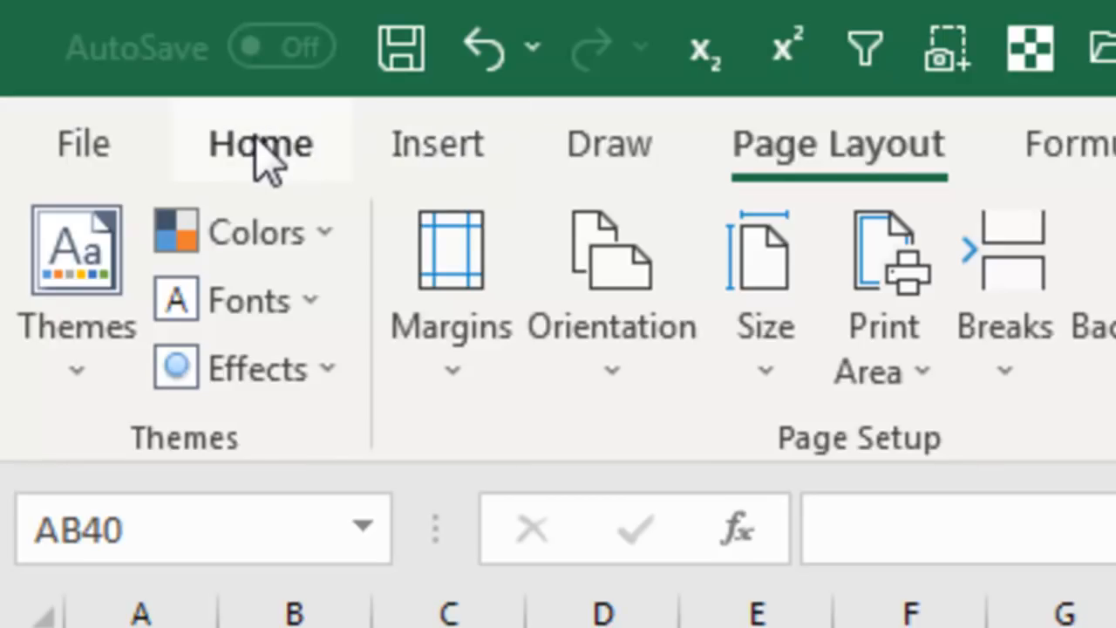
click(258, 144)
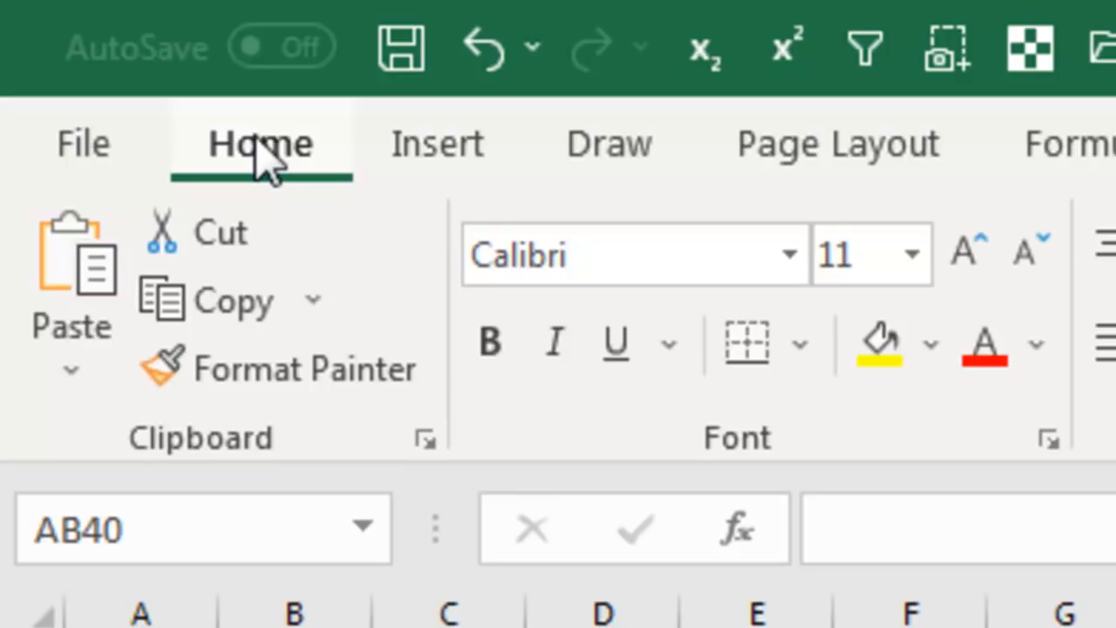
click(608, 143)
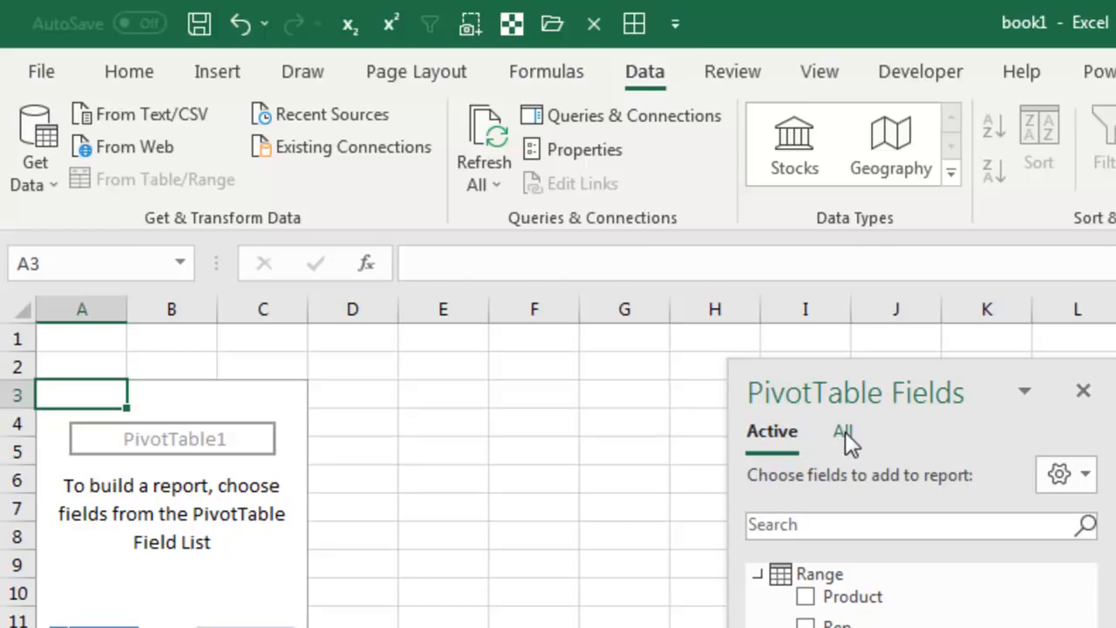
click(842, 430)
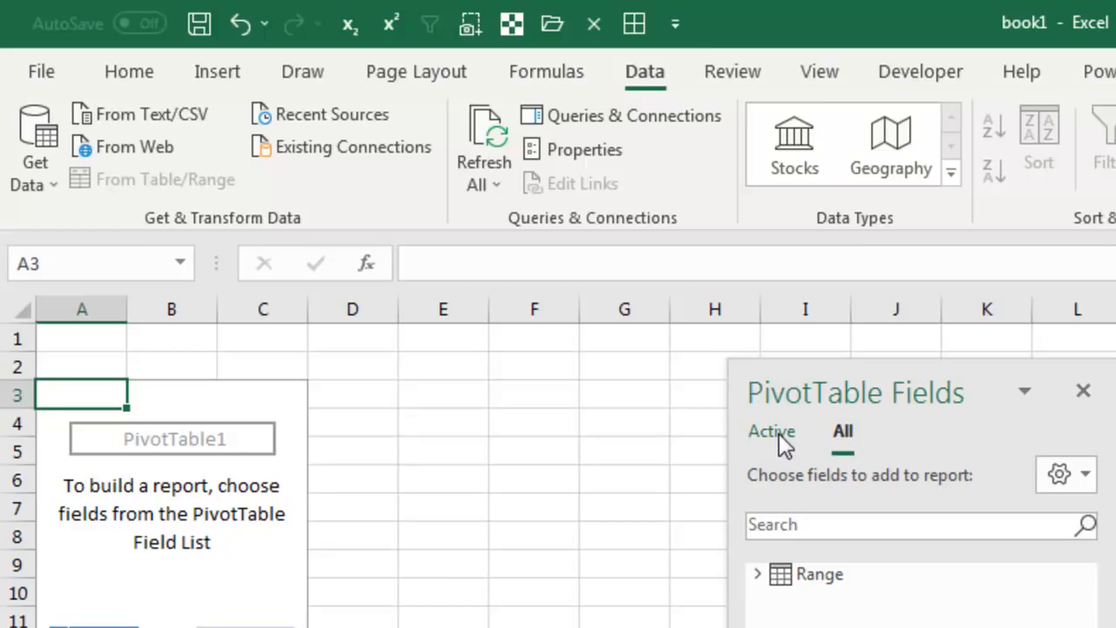
click(772, 430)
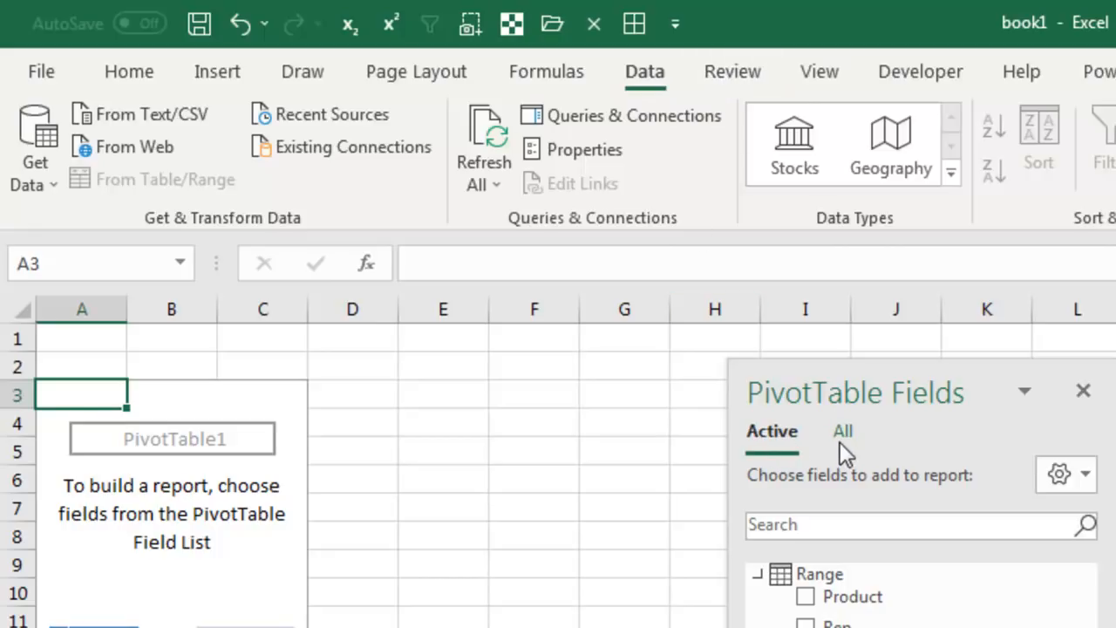
mouse_move(844, 441)
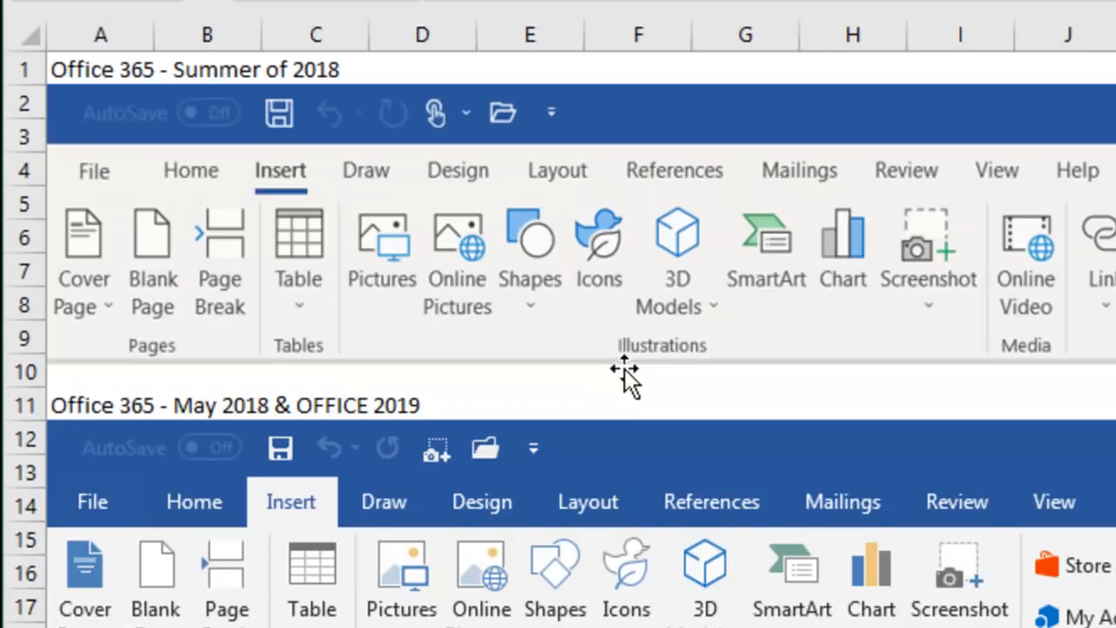
mouse_move(663, 488)
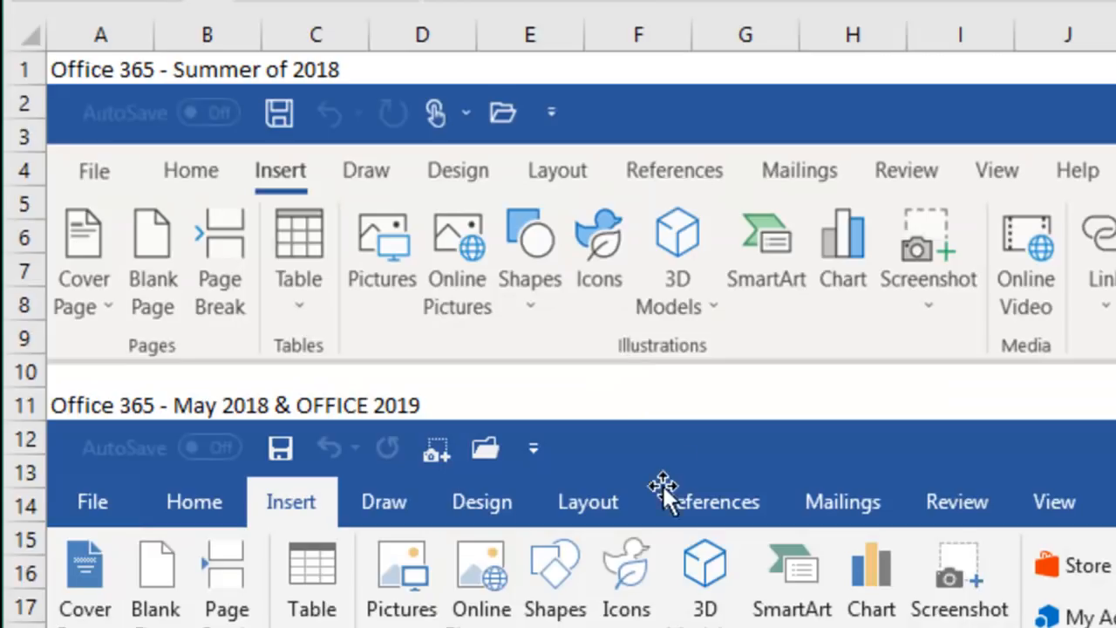
click(94, 170)
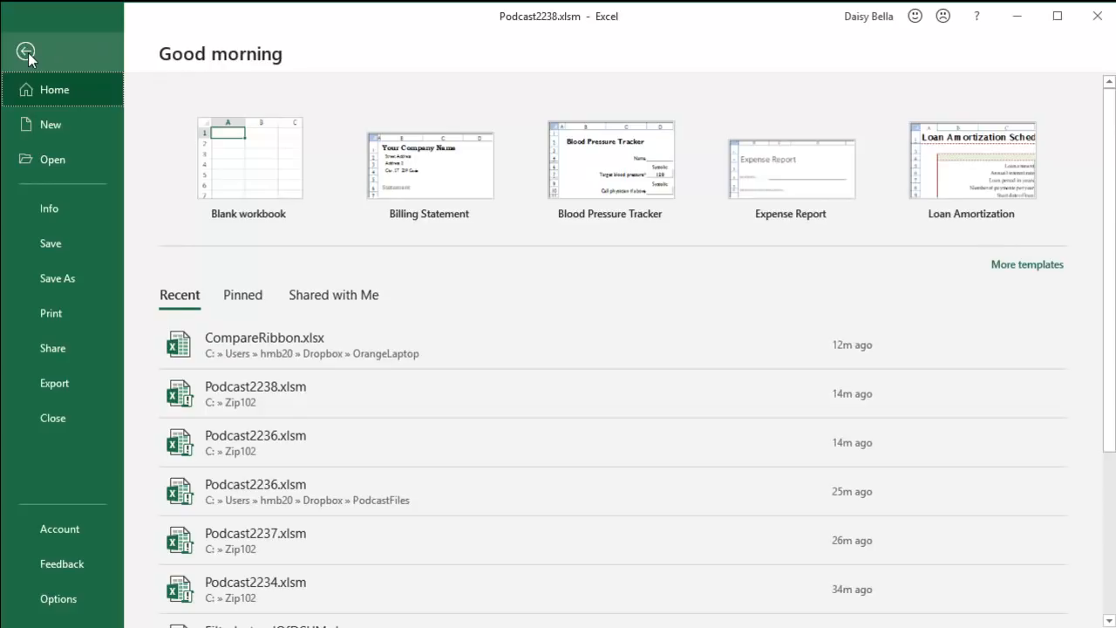
- Return from the backstage to Podcast2238.xlsm and show its Wrap Up sheet
click(26, 52)
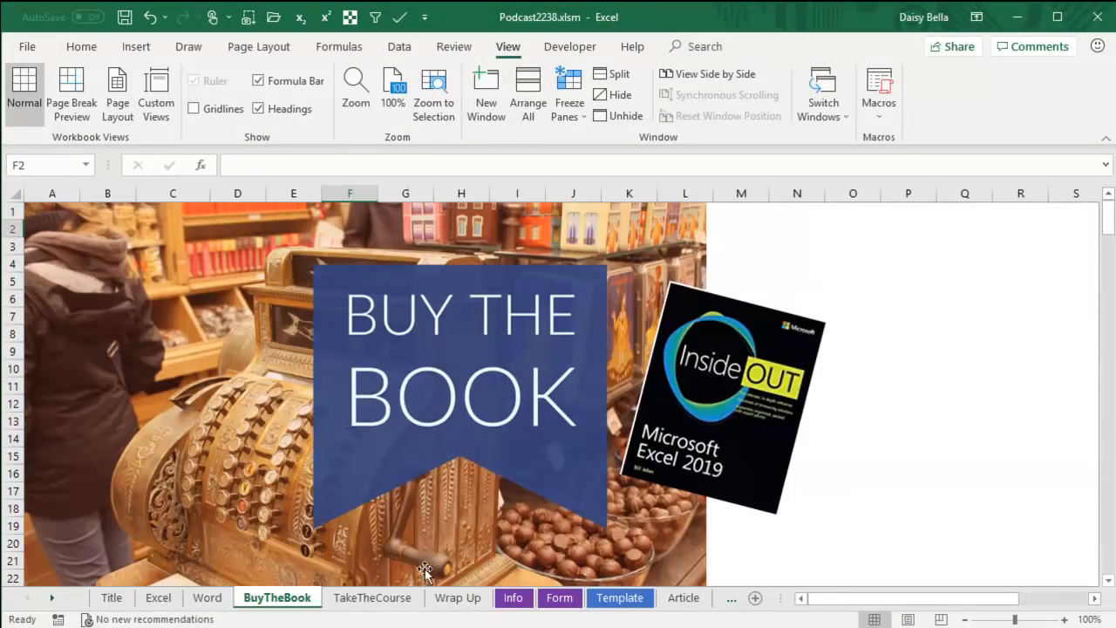
mouse_move(926, 355)
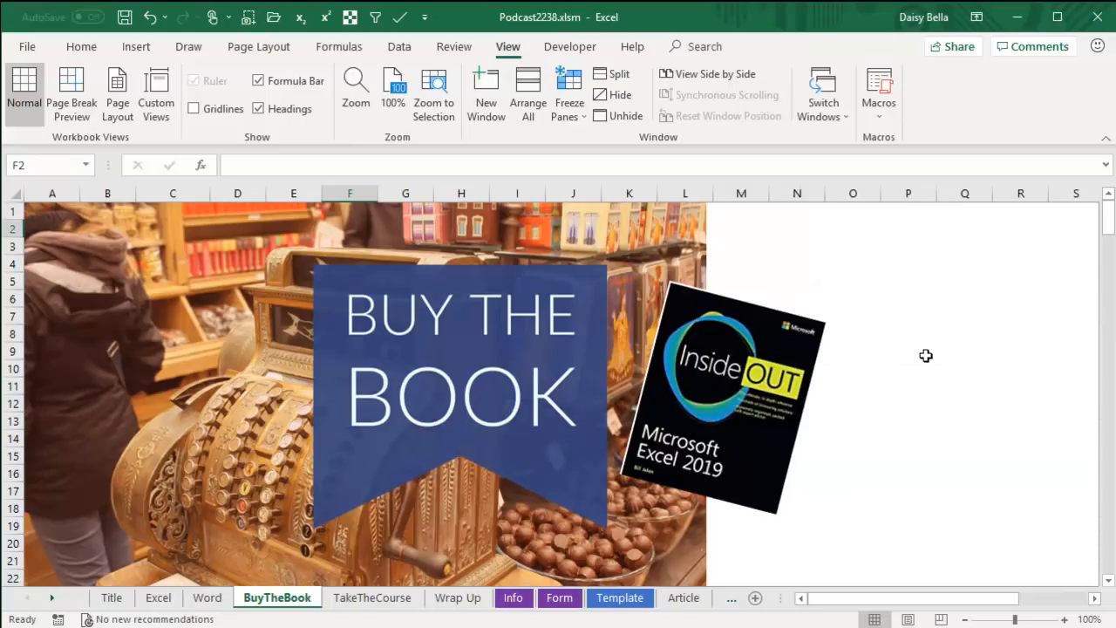
click(457, 597)
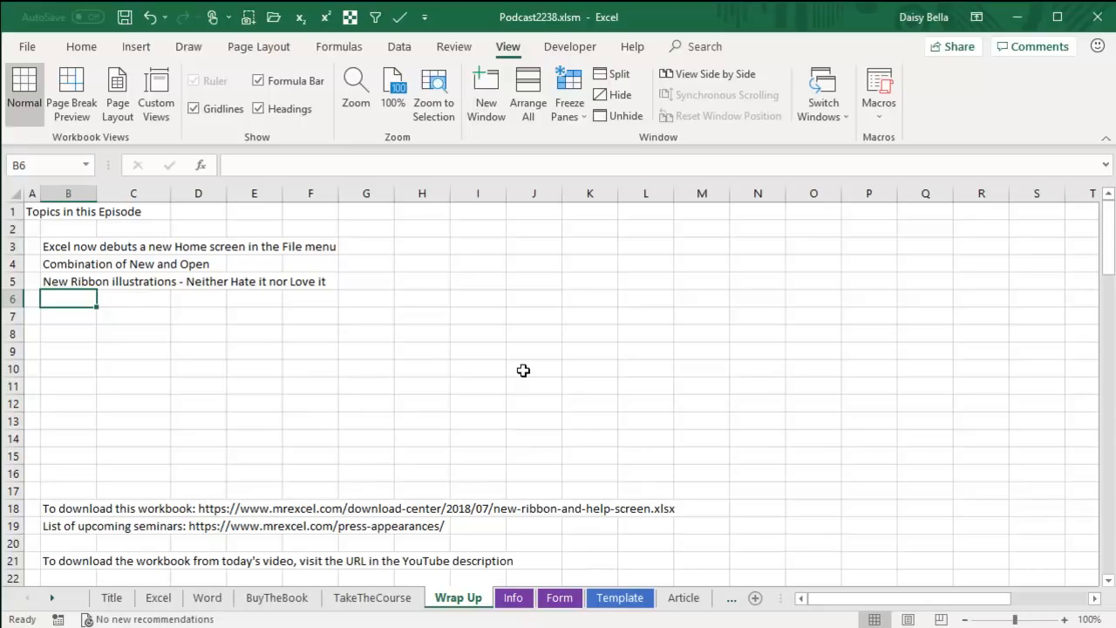
mouse_move(445, 342)
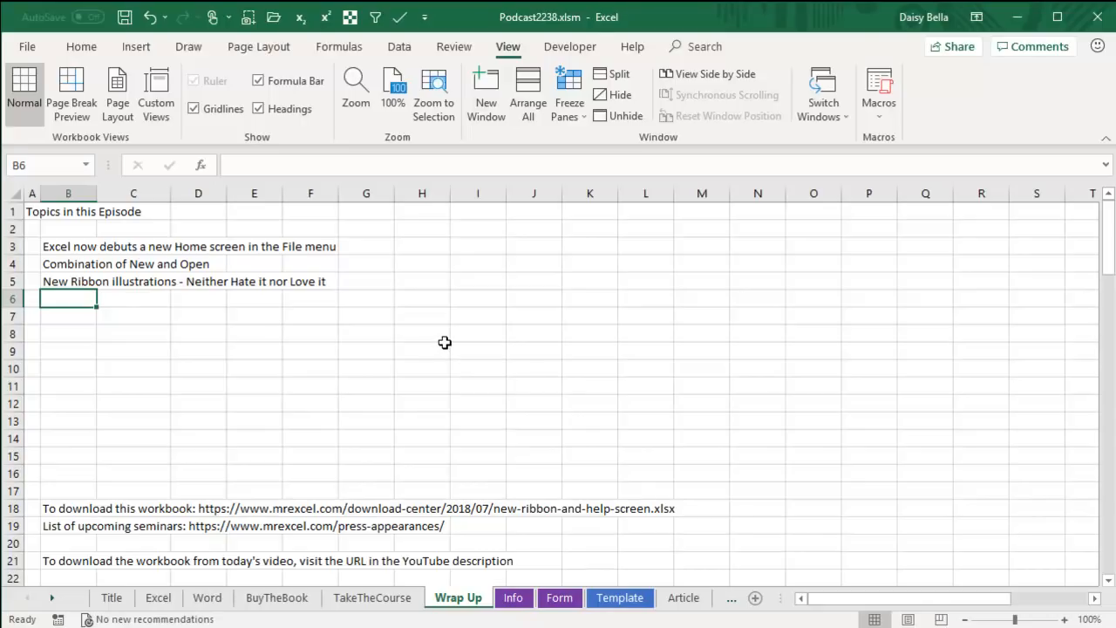
mouse_move(446, 341)
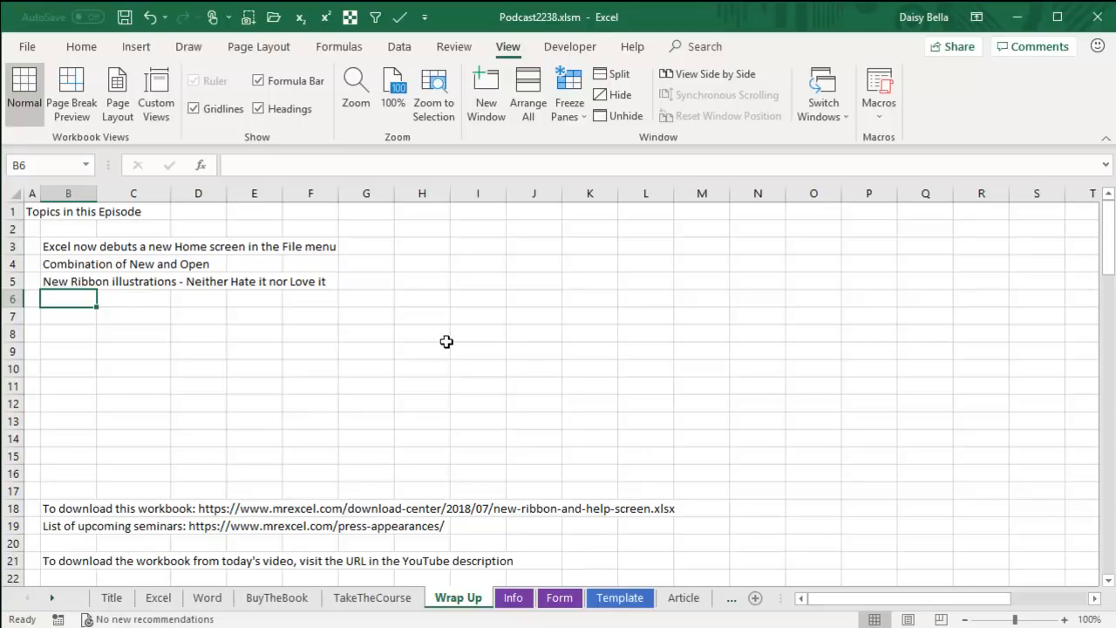
mouse_move(447, 347)
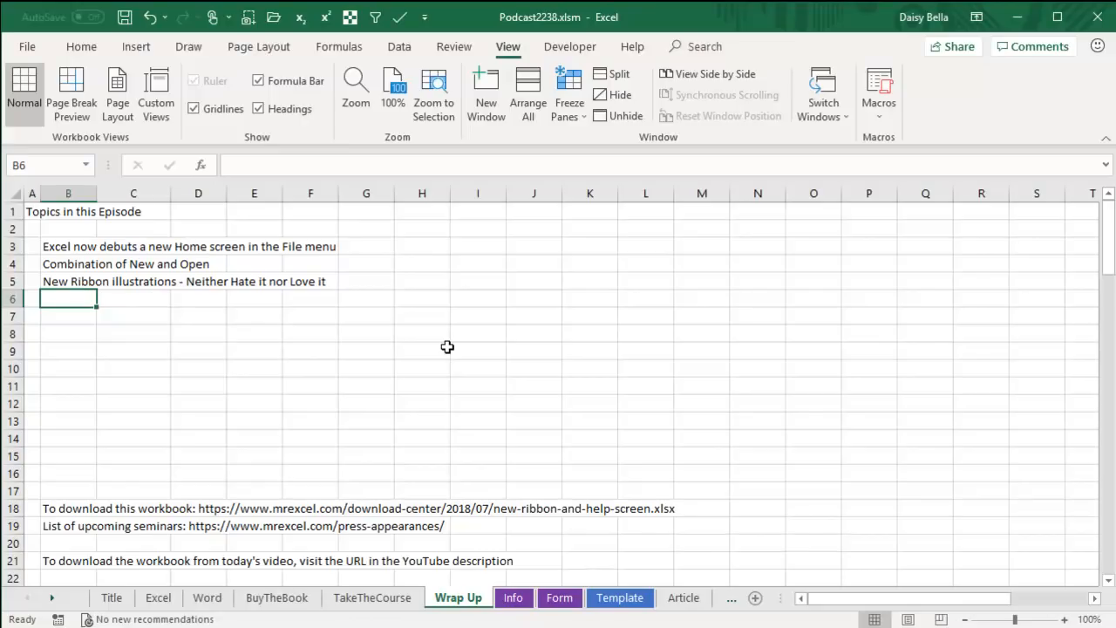
mouse_move(885, 415)
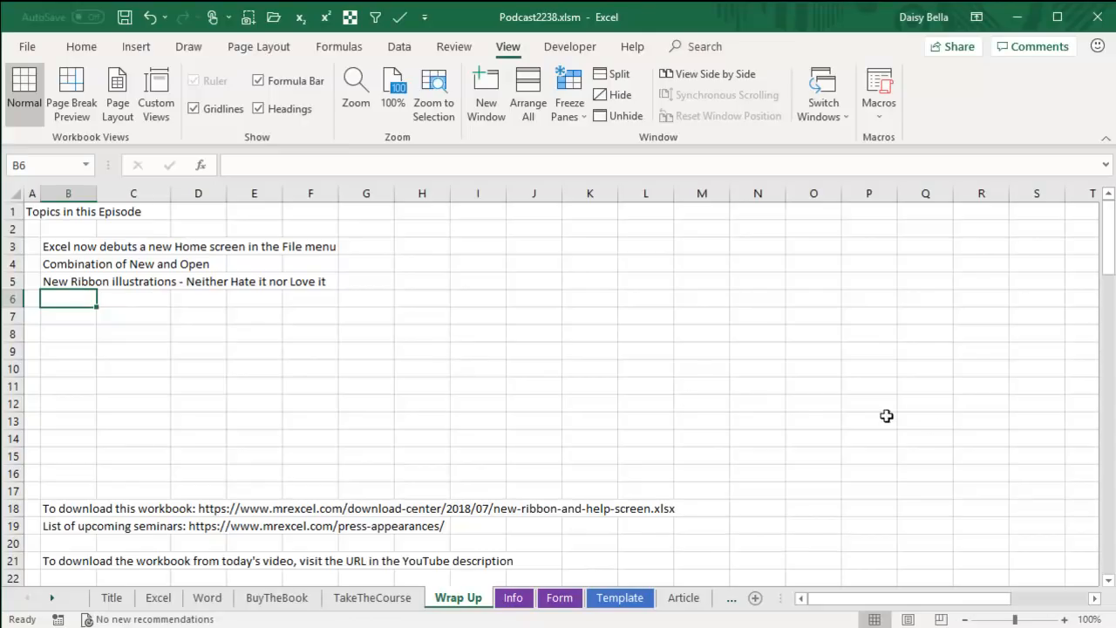